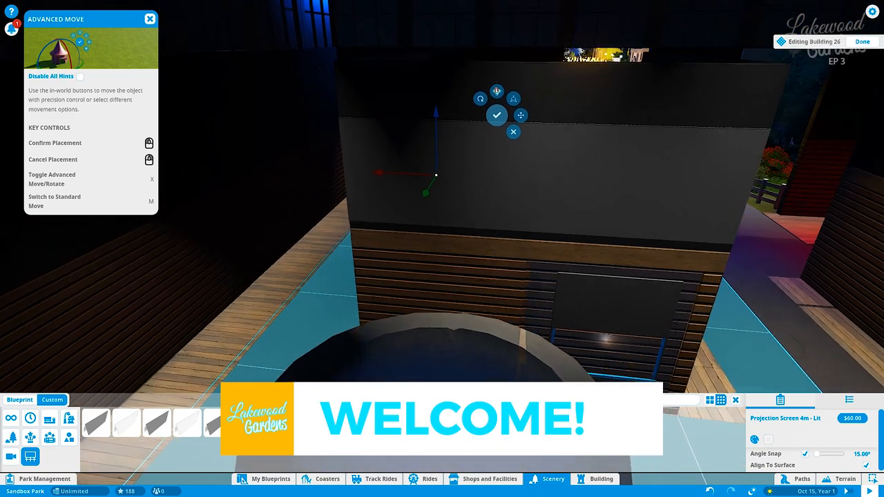
Confirm the lit 4 m projection screen on the upper front and switch the park to daytime lighting.
left_click(498, 117)
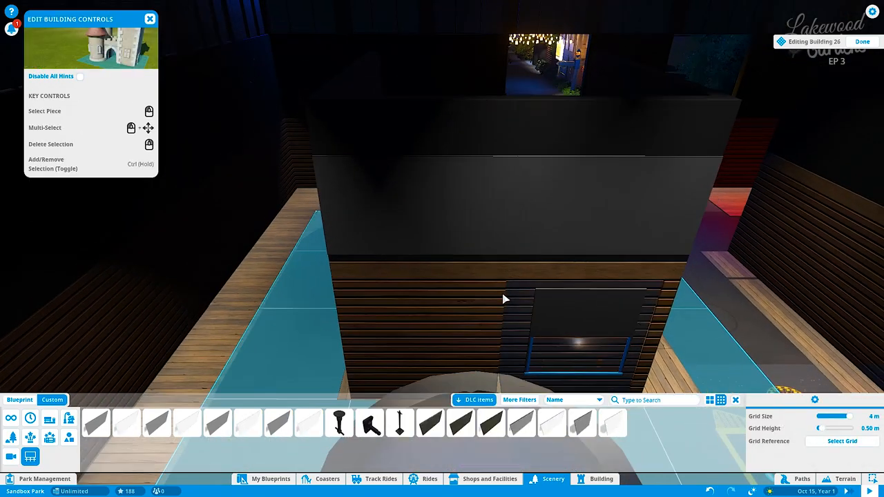
left_click(815, 399)
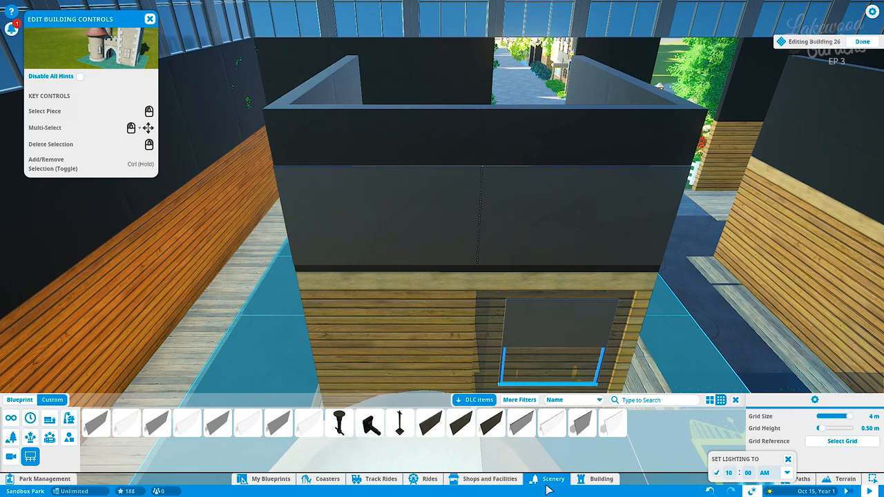
left_click(160, 369)
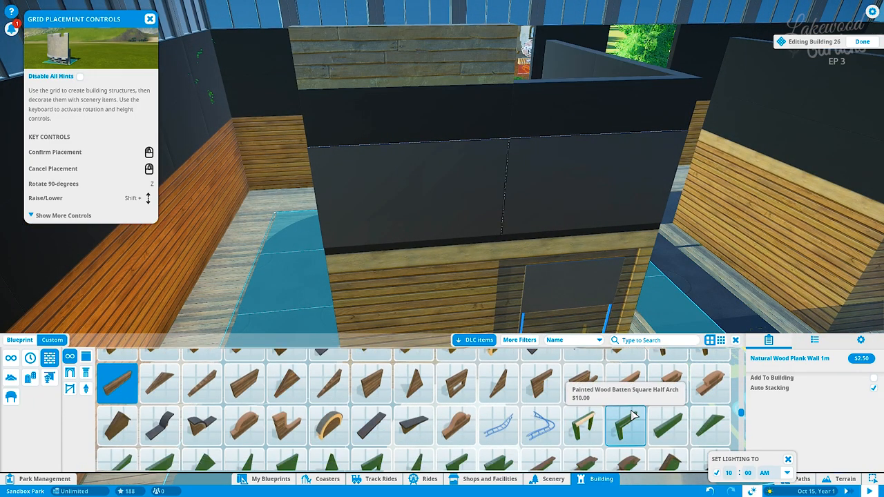
left_click(624, 384)
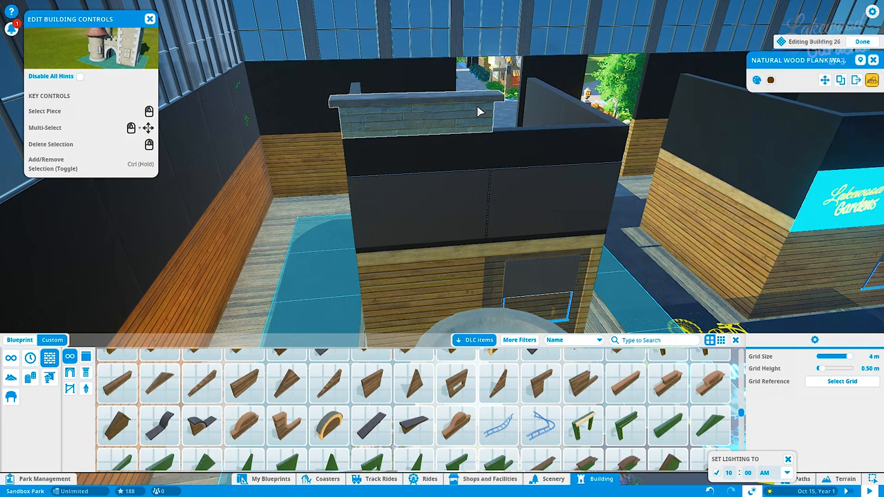
mouse_move(823, 78)
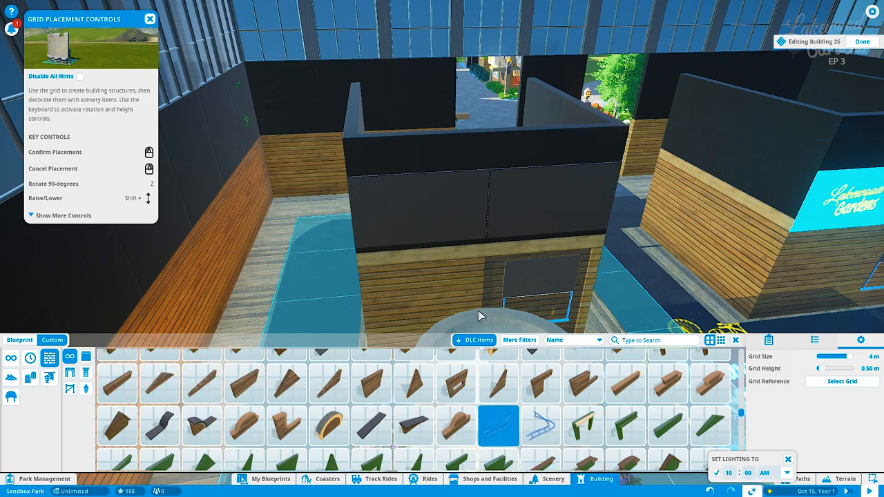
left_click(583, 425)
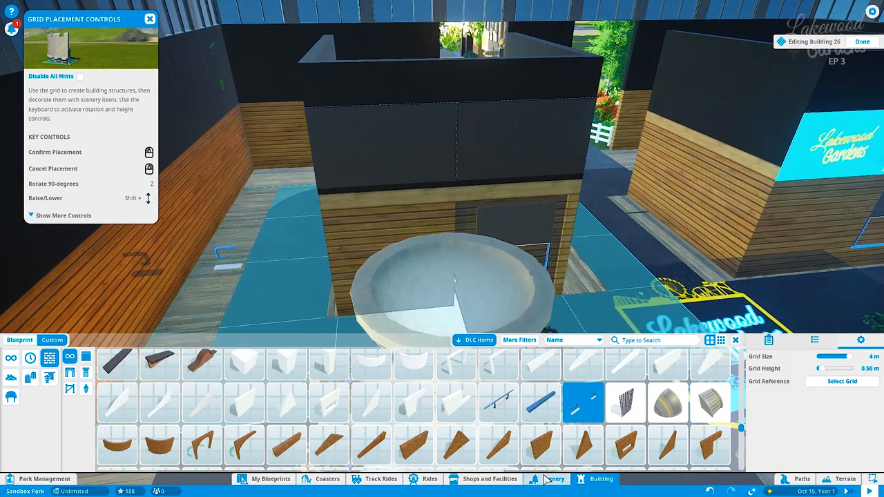
Try edge and stable-door pieces, then lay a Hitching Post rail along the wall's top edge.
left_click(553, 478)
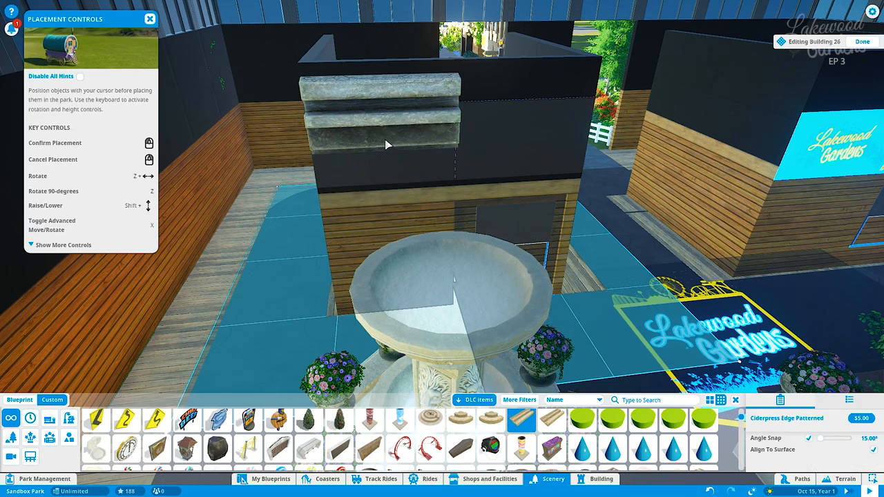
left_click(370, 449)
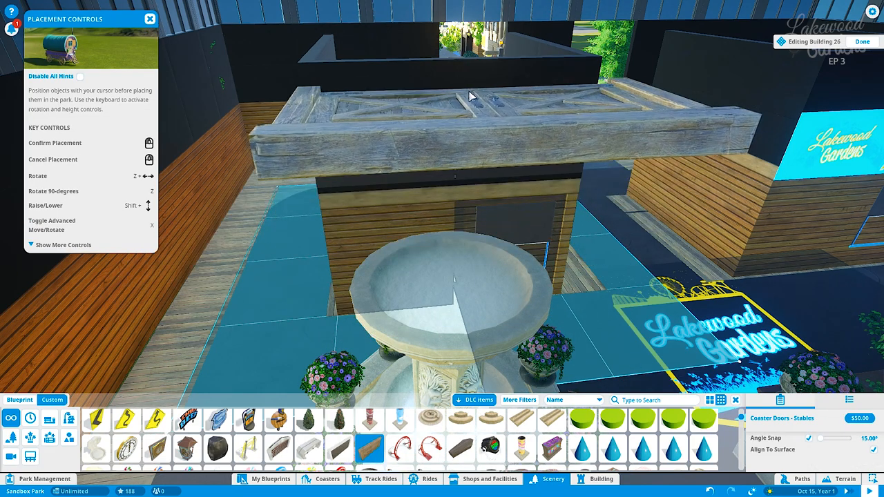
left_click(248, 445)
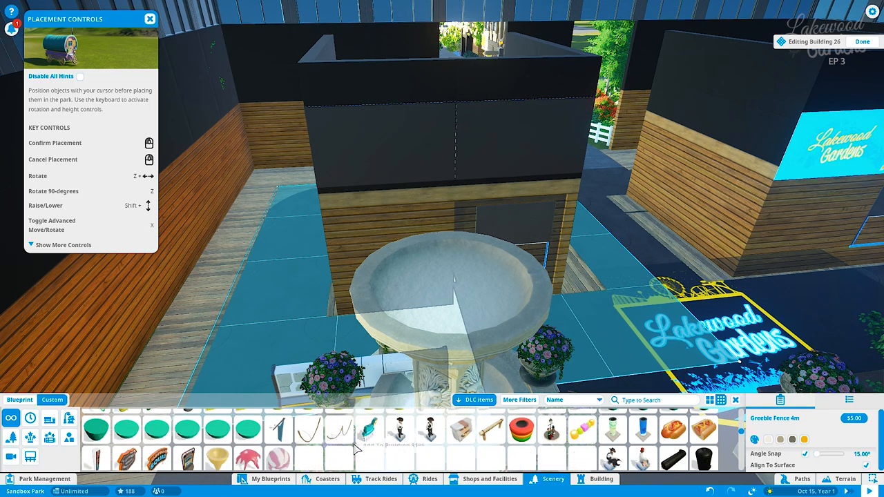
left_click(490, 428)
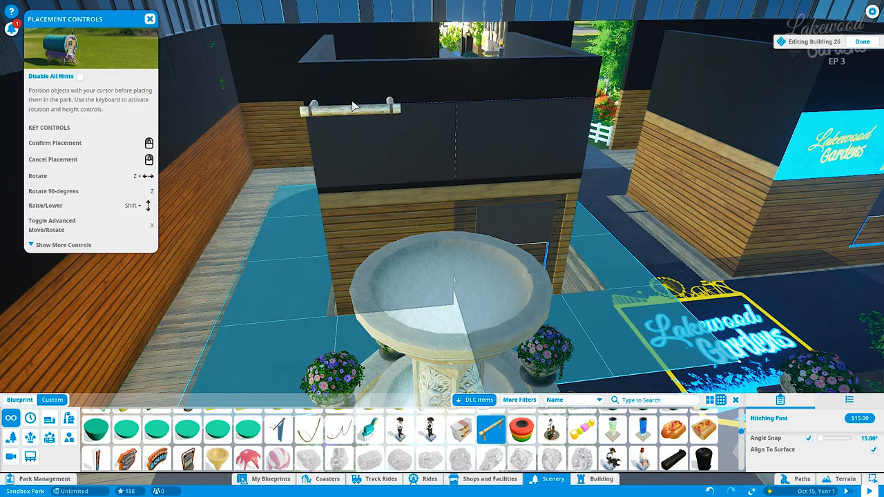
key("x")
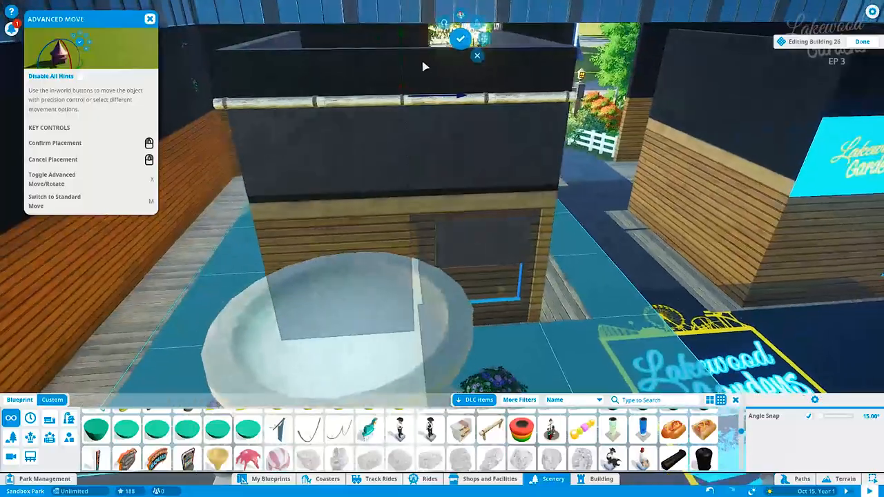
Duplicate the hitching post and confirm it along the screen's lower edge as a second rail.
key("m")
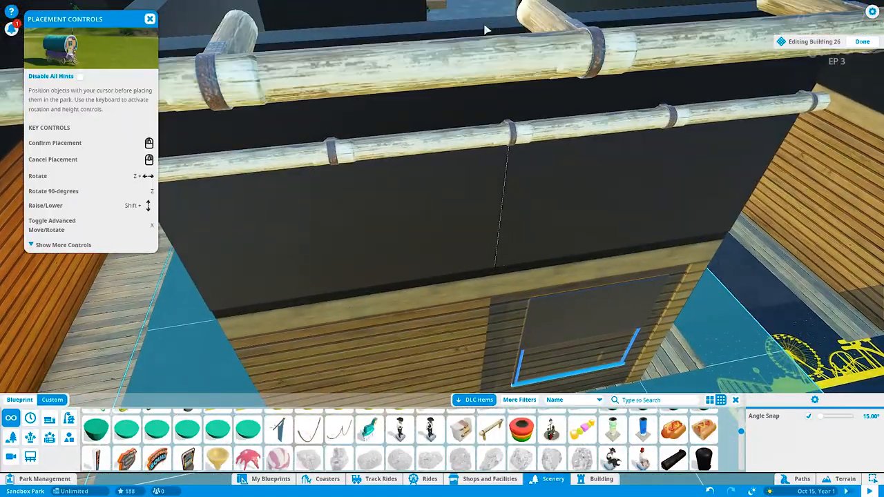
key("x")
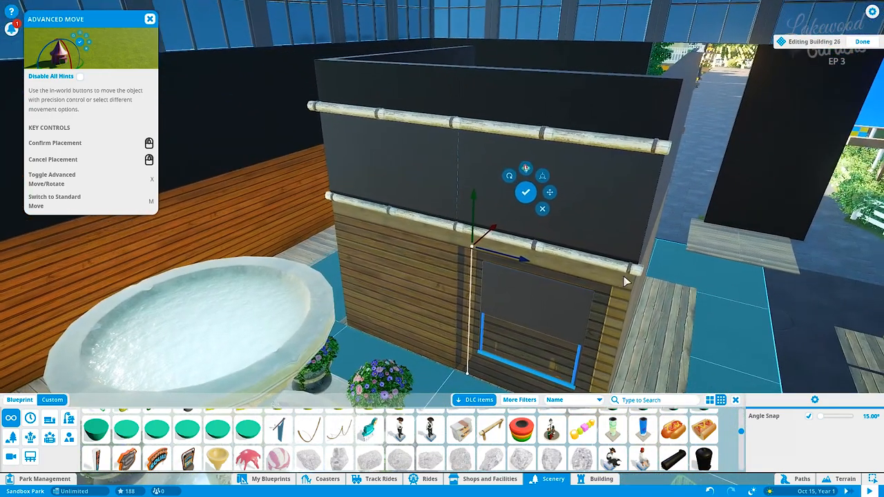
left_click(525, 192)
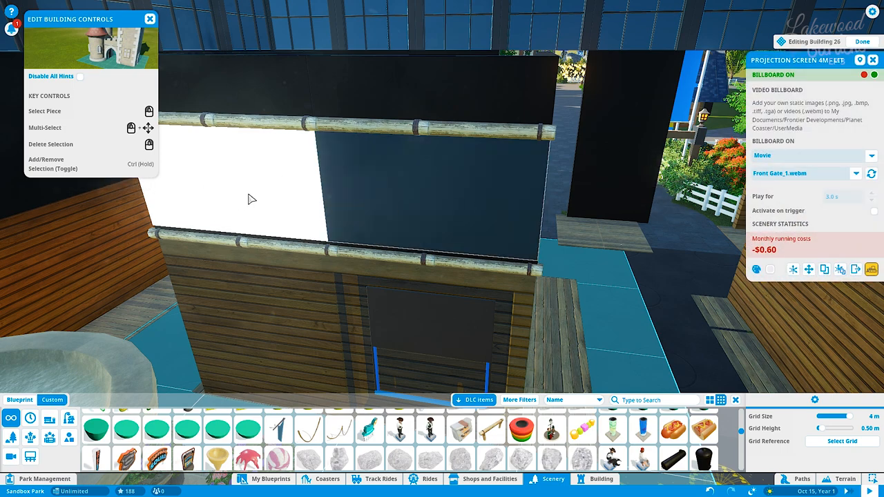
Load the Front Gate and LeftScreen .webm videos onto the first projection screens.
left_click(857, 174)
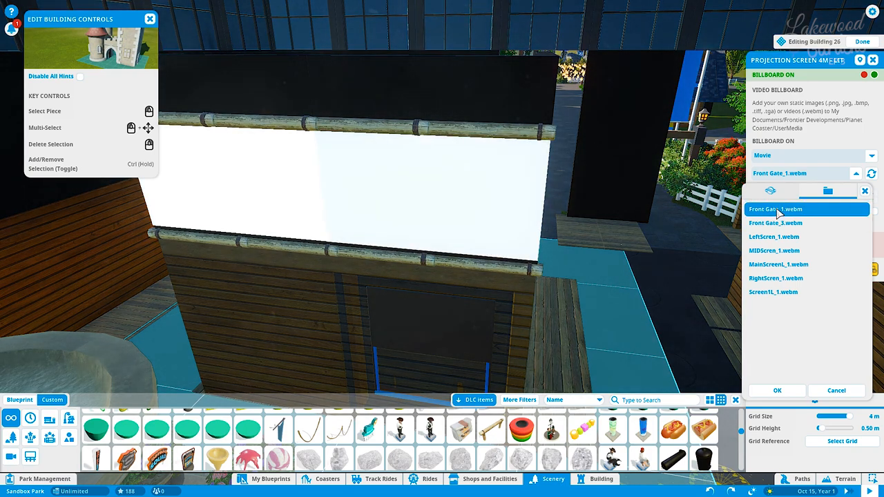
left_click(776, 222)
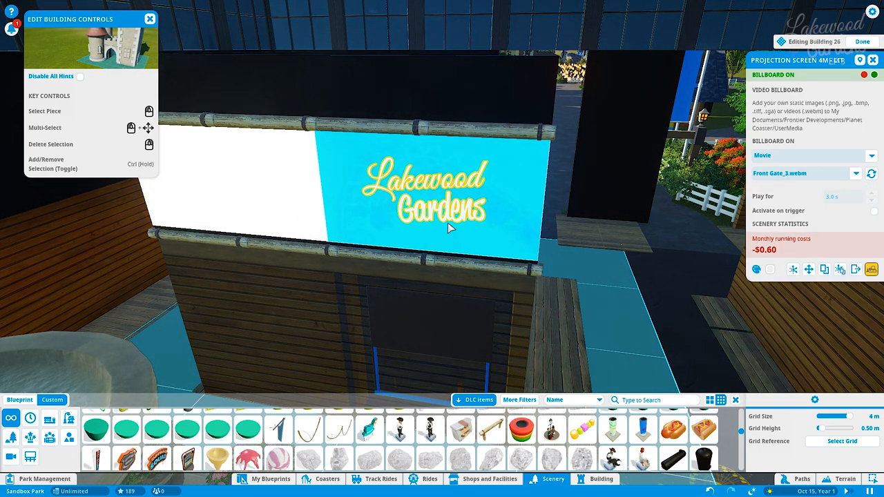
left_click(857, 174)
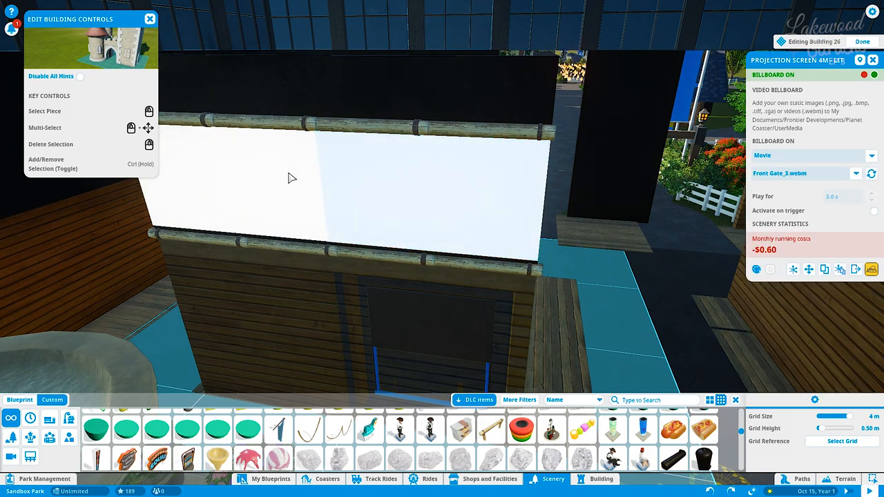
left_click(856, 175)
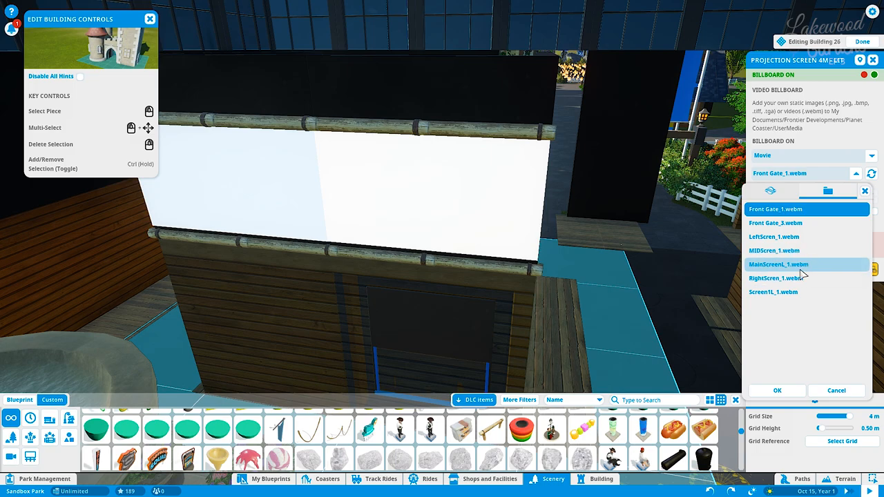
left_click(784, 238)
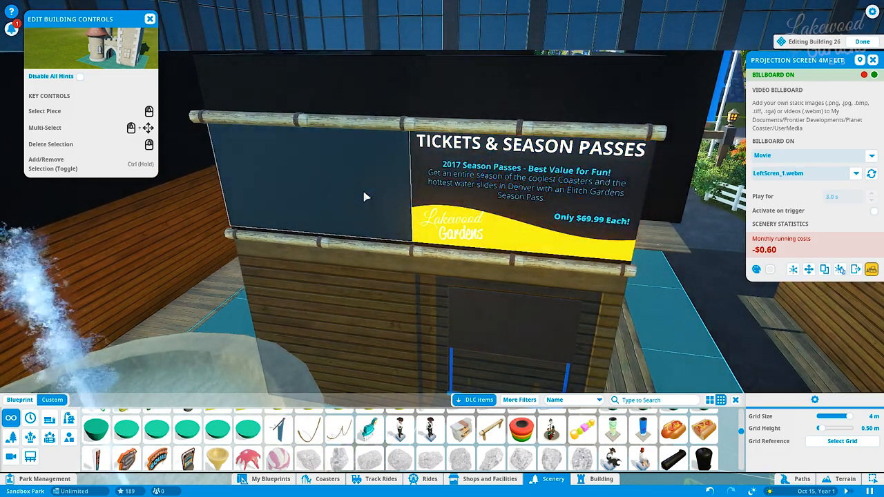
Assign the Front Gate, MainScreen and Screen1 .webm videos to the remaining screens.
left_click(857, 175)
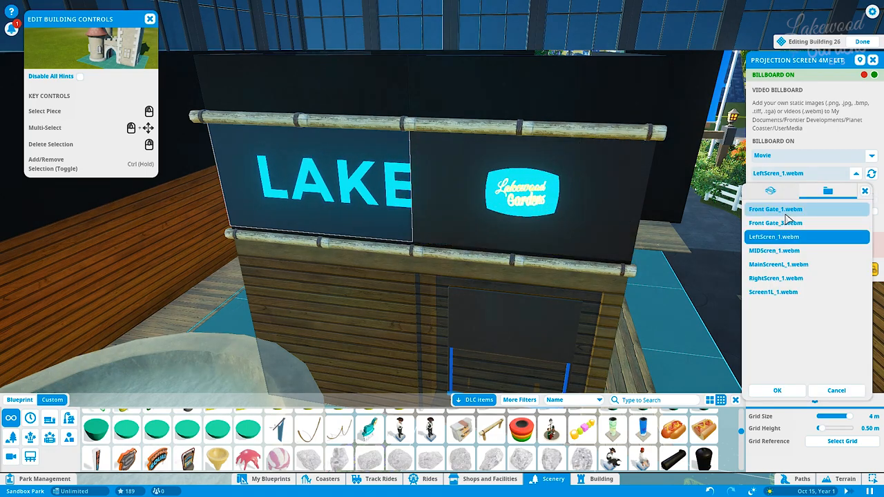
left_click(777, 223)
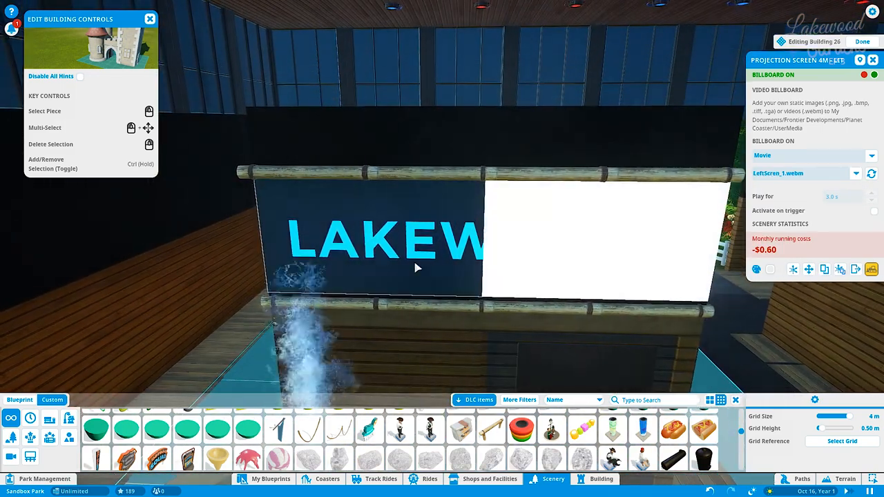
left_click(857, 174)
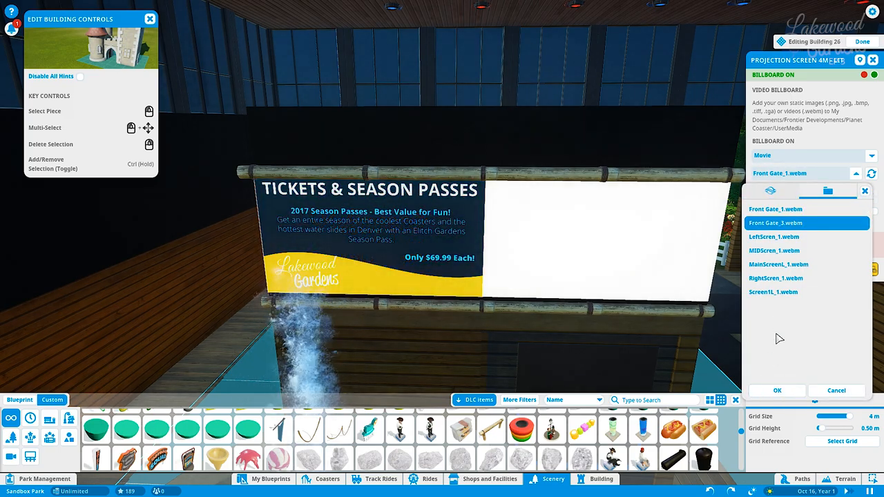
left_click(779, 263)
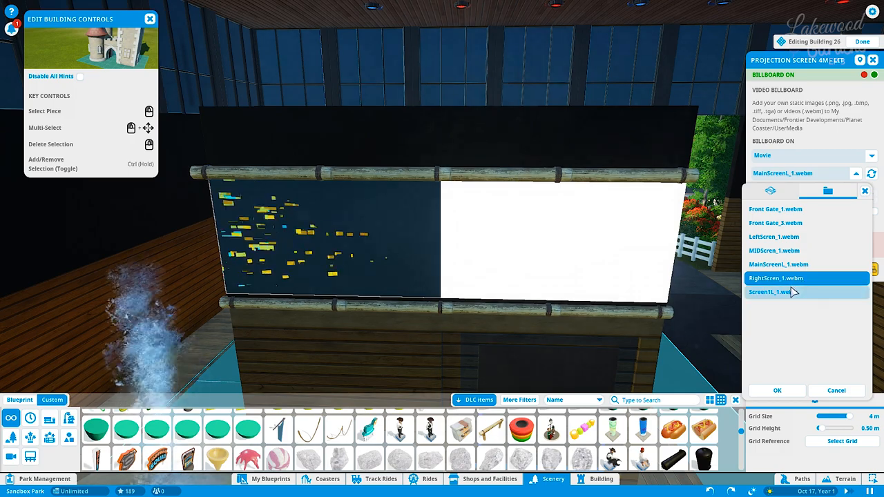
left_click(776, 291)
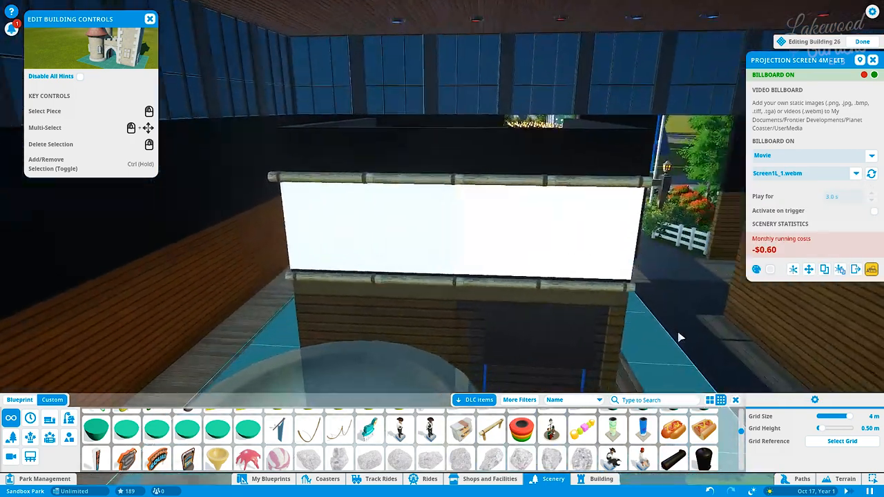
left_click(802, 174)
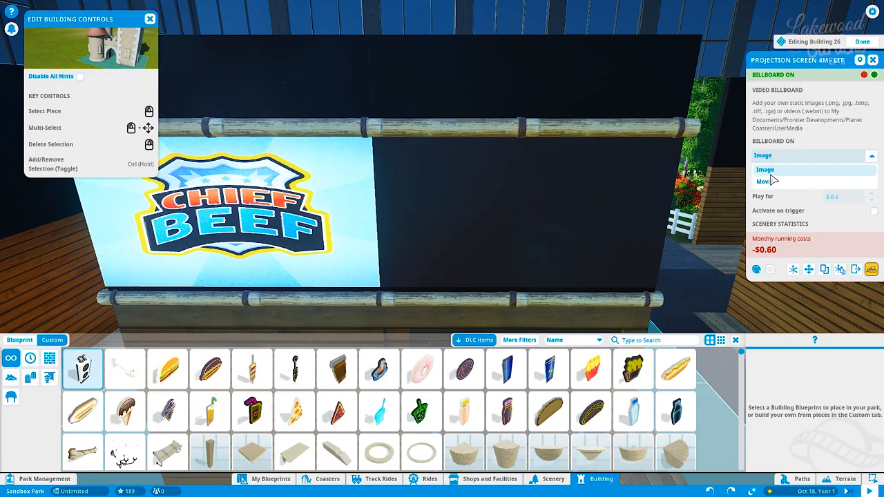
Check the billboard type and exit building edit with Done.
left_click(765, 181)
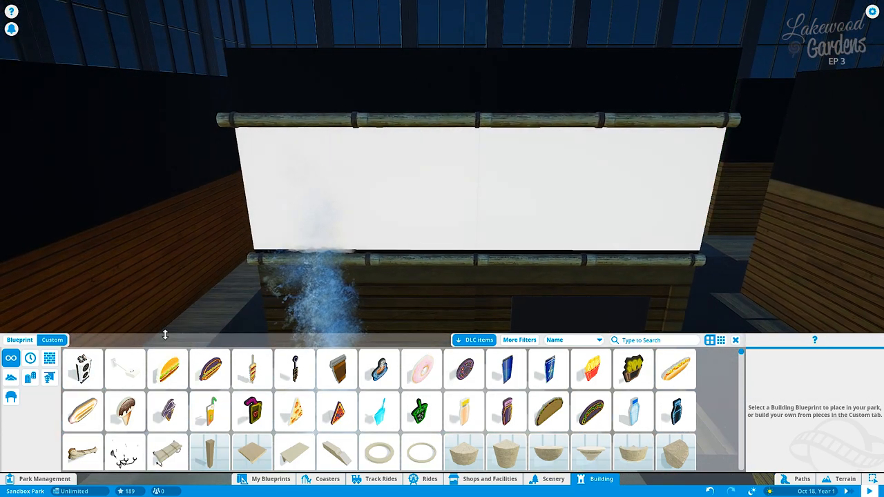
left_click(736, 340)
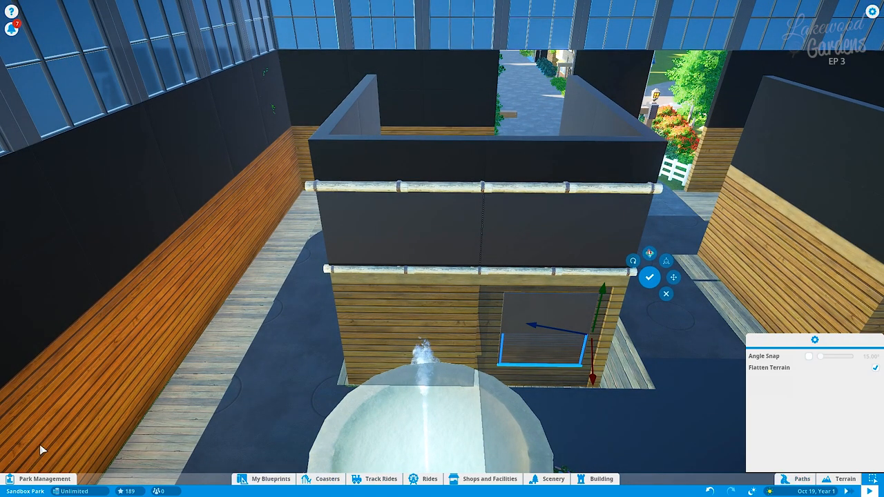
Close the park to guests in Park Management and select the ticket booth building.
left_click(38, 478)
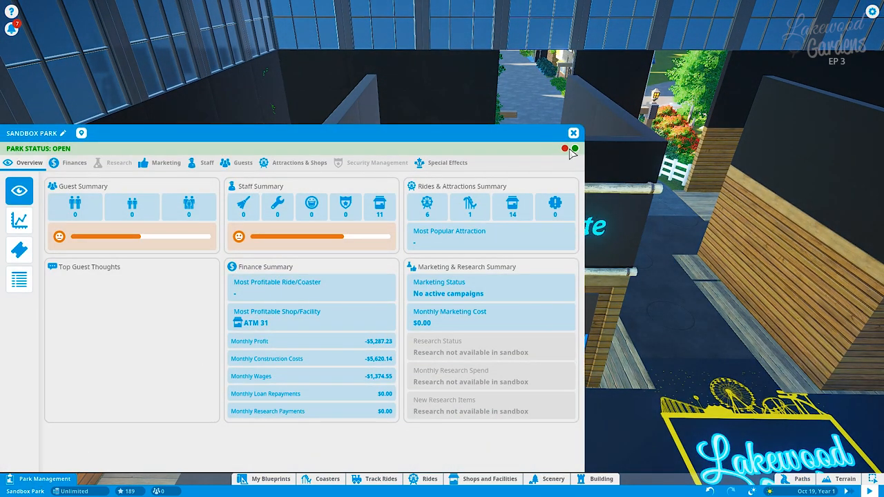
left_click(565, 150)
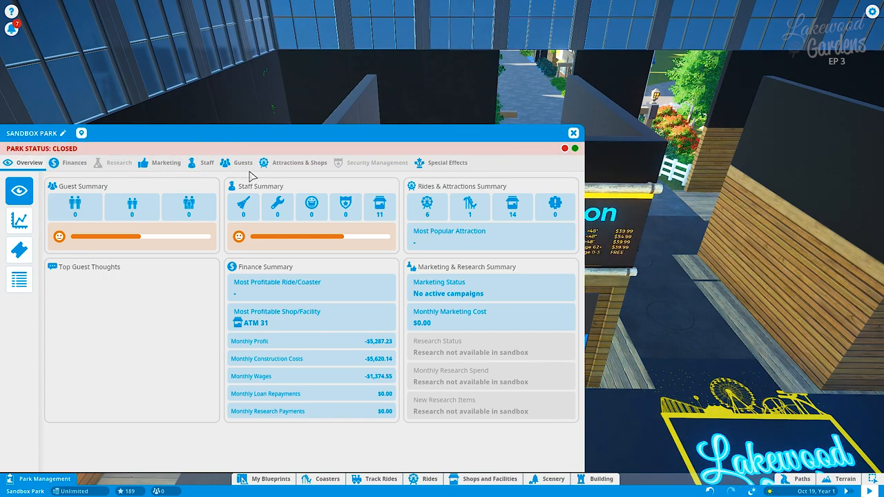
left_click(447, 163)
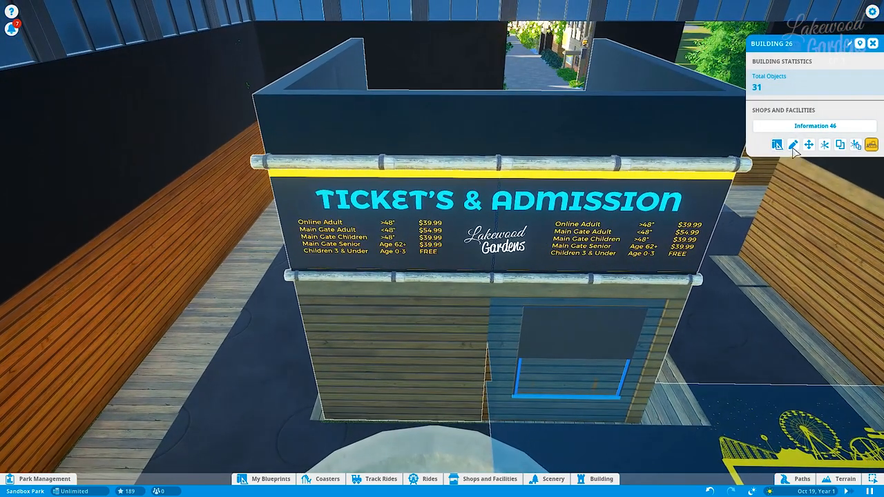
Switch the ticket booth's billboard on as a Movie playing the Front Gate video, then finish editing.
left_click(776, 145)
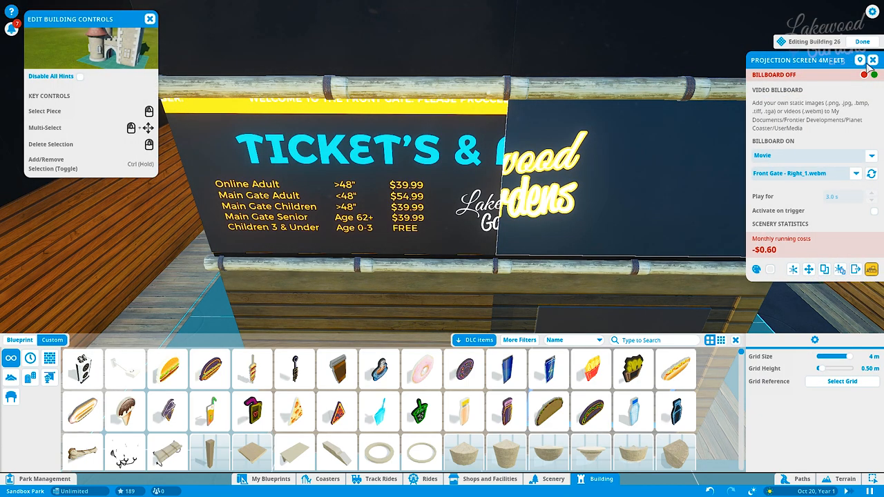
left_click(808, 154)
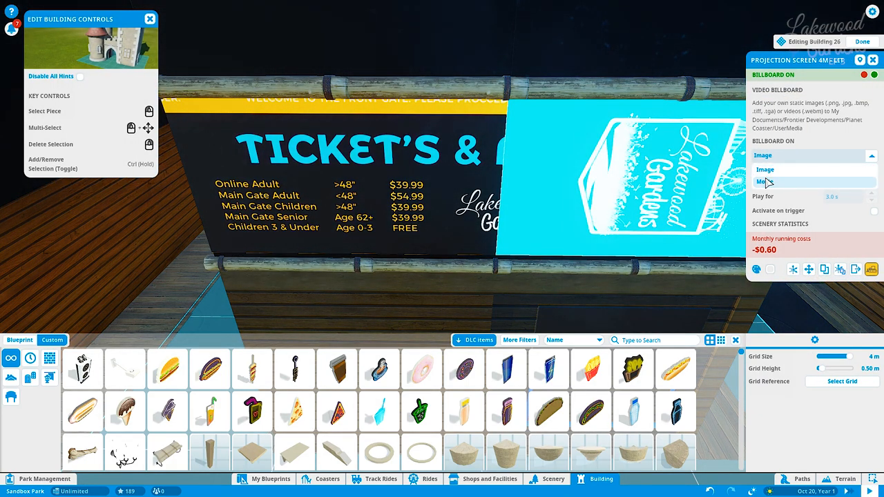
left_click(765, 182)
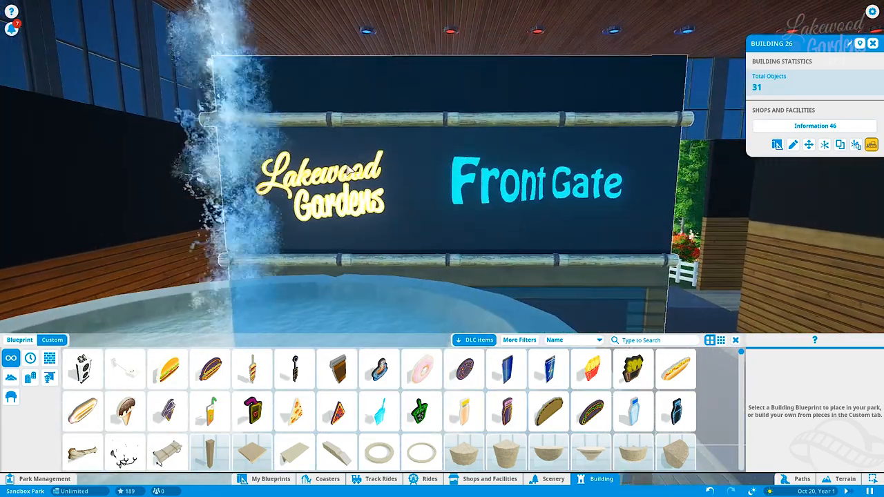
left_click(793, 145)
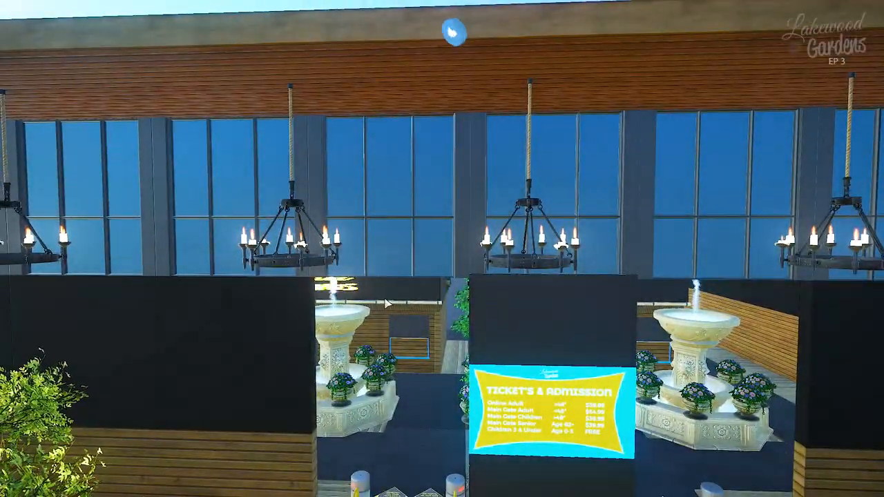
Add a Projection Screen 8m from the Scenery walls catalog to Building 45.
left_click(601, 478)
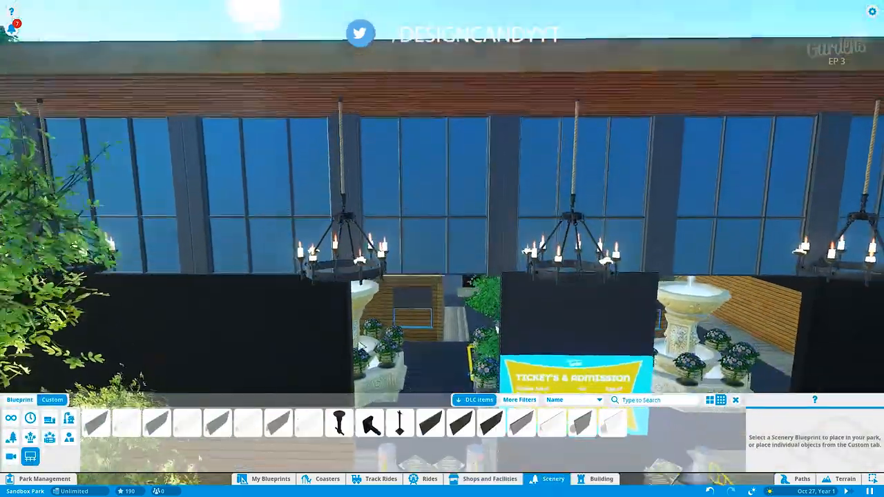
left_click(186, 423)
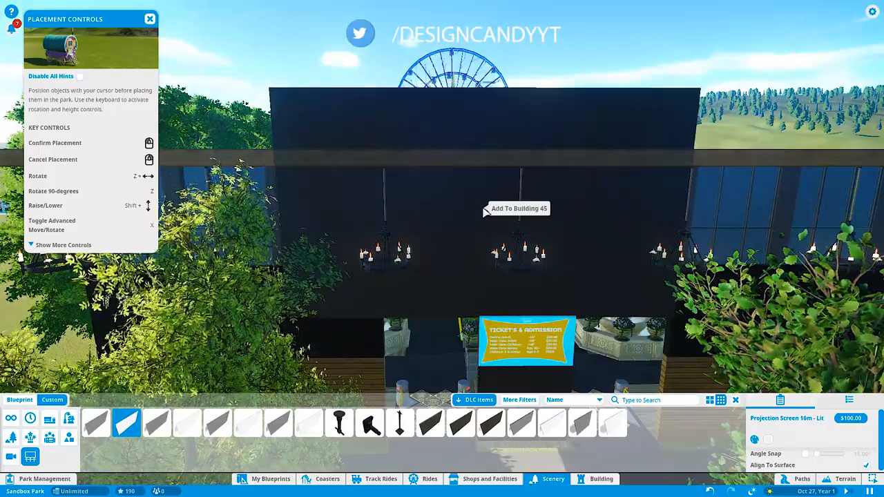
left_click(278, 423)
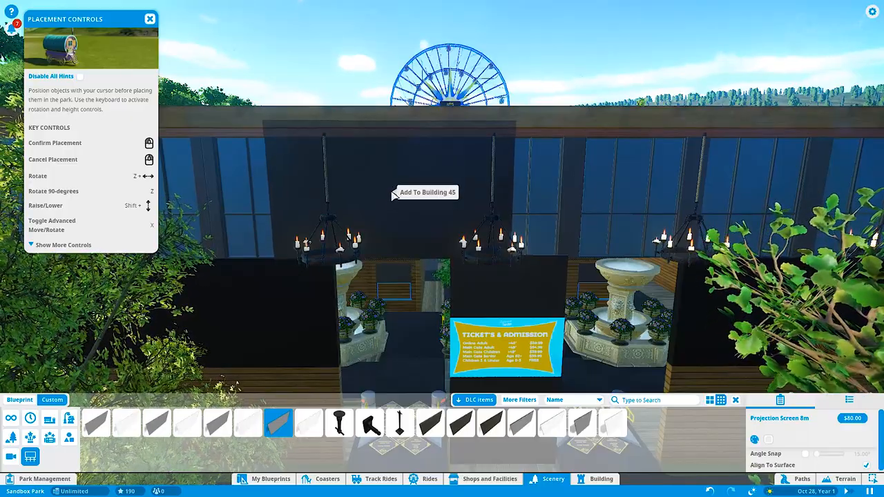
left_click(427, 192)
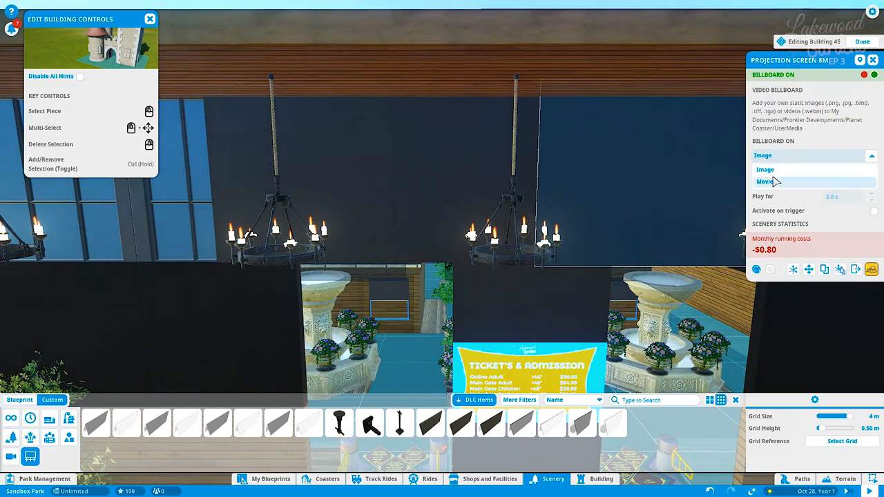
Set the new screen to Movie playing Front Gate - Left_1.webm and finish editing.
left_click(766, 183)
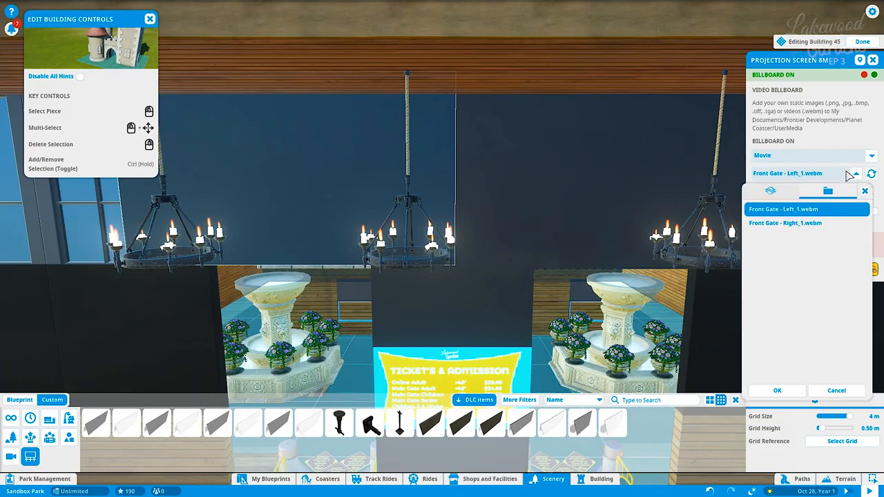
left_click(863, 41)
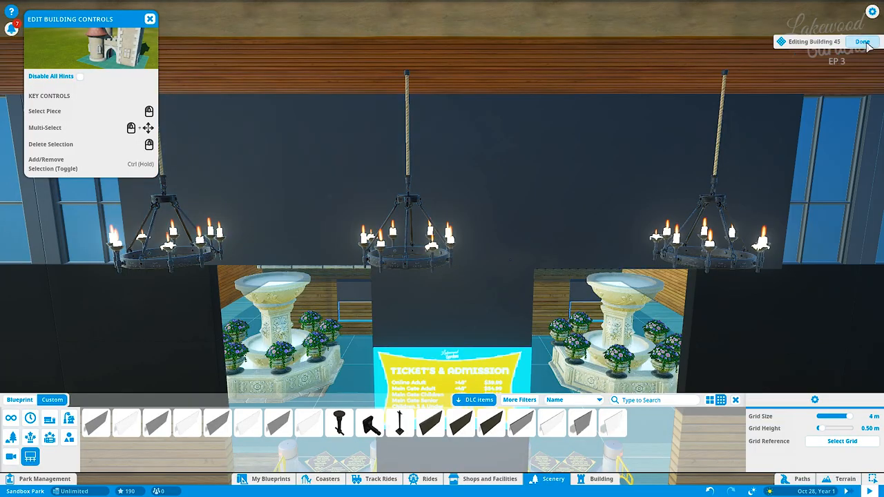
left_click(863, 42)
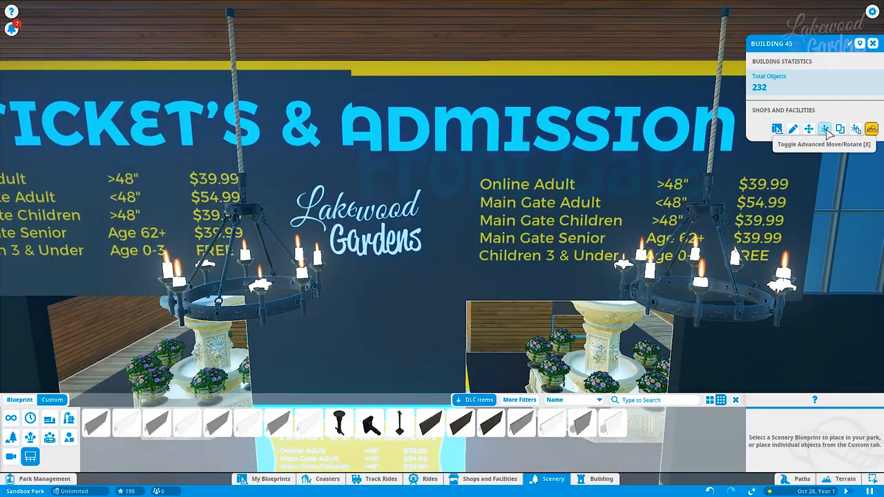
Select Building 45 and reopen it for editing.
left_click(824, 129)
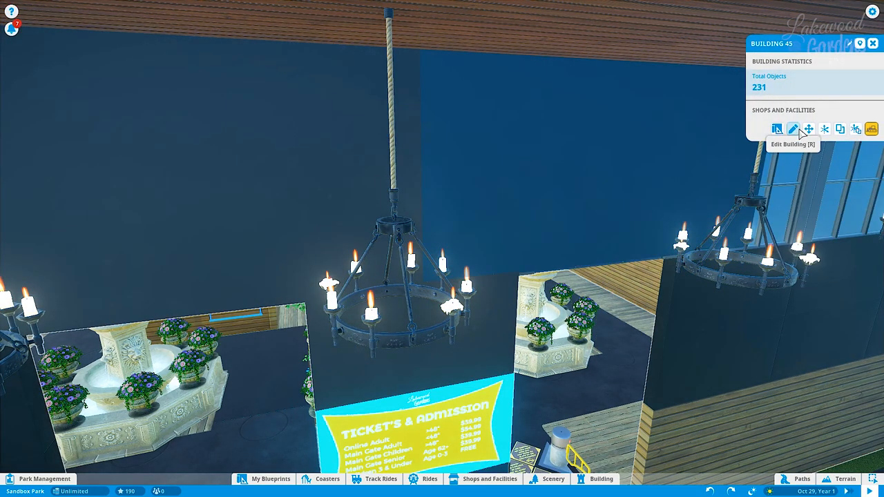
left_click(793, 130)
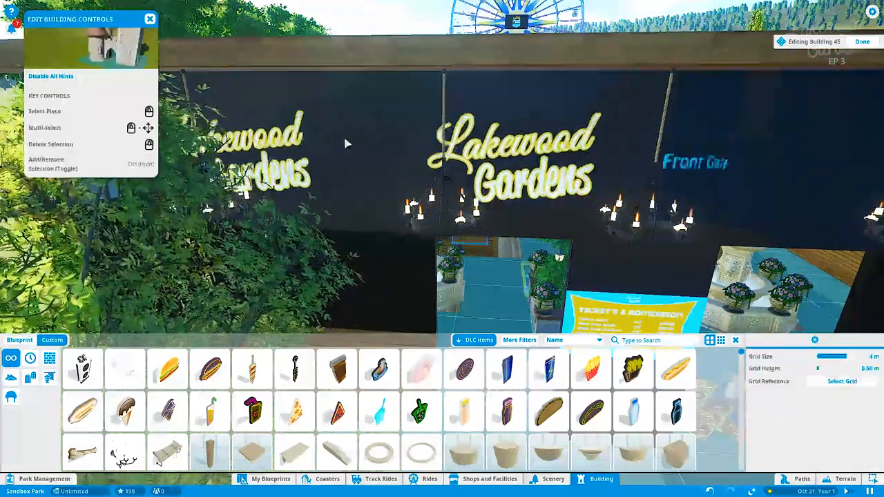
Show Billboard-1-Blue.jpg on one outer screen and another billboard logo image on the other.
left_click(855, 174)
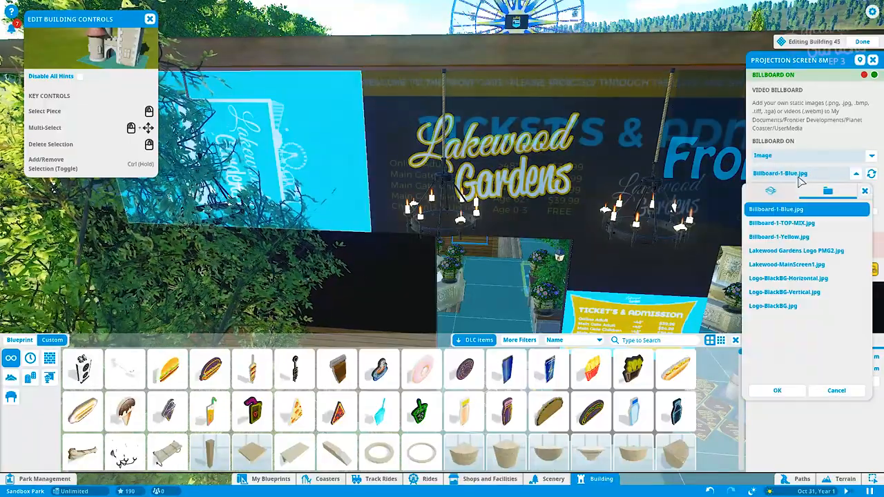
left_click(777, 210)
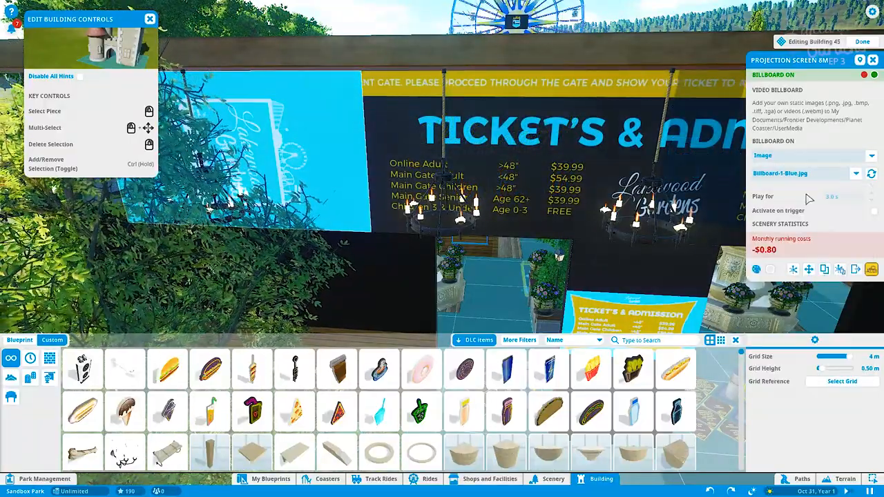
left_click(856, 174)
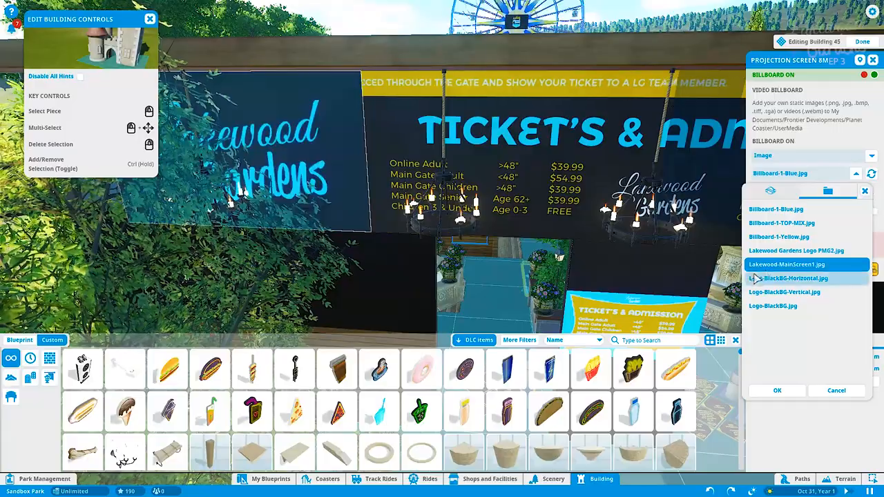
left_click(777, 211)
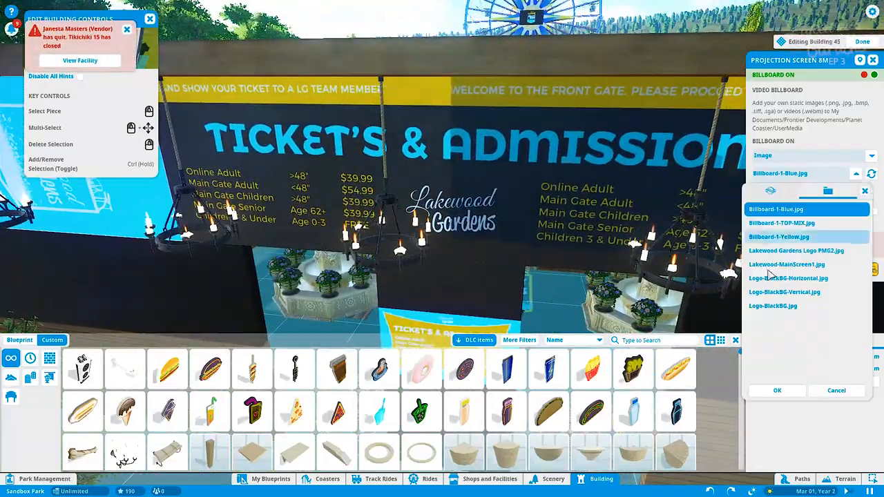
left_click(777, 390)
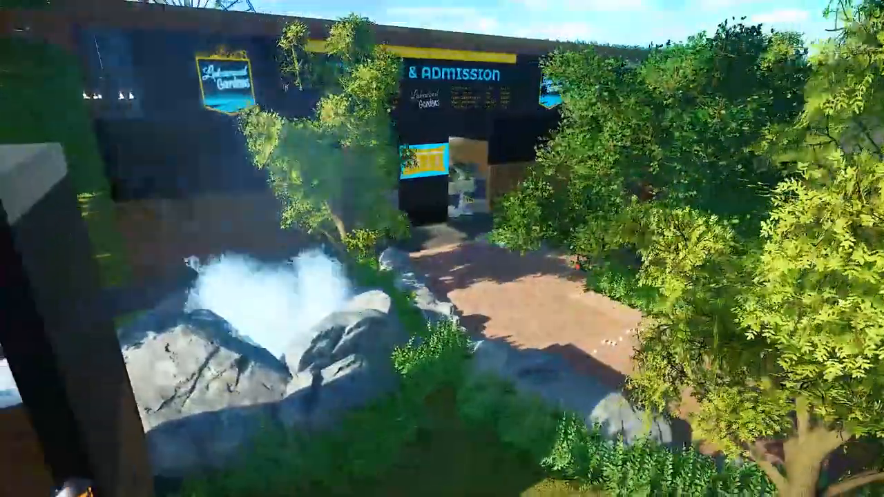
mouse_move(442, 249)
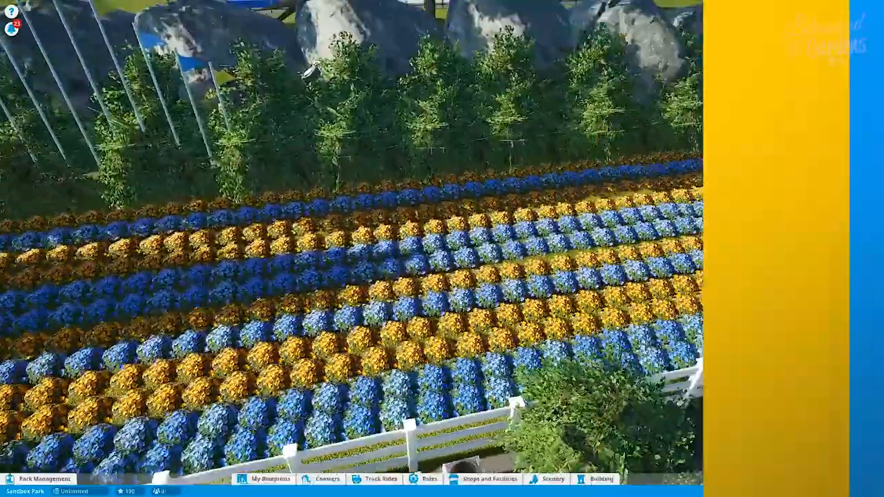
Bring up the Scenery catalog next to the striped flower beds behind the white fence.
left_click(553, 478)
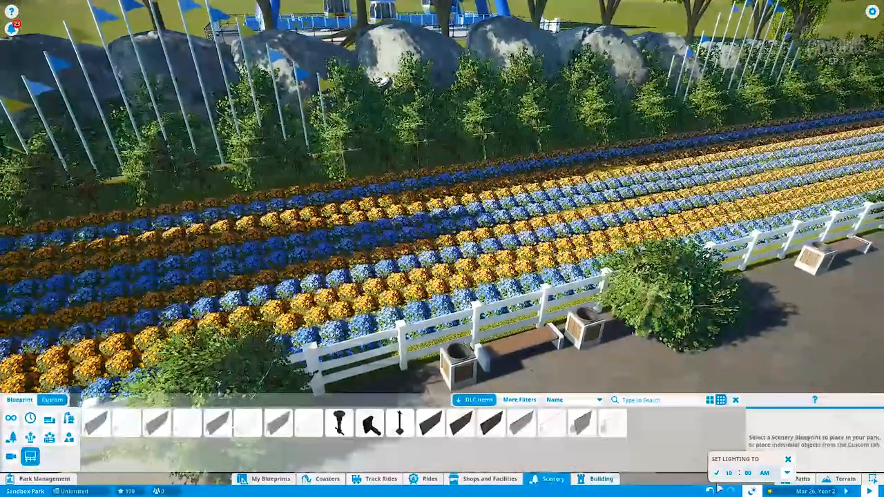
Place a long black wall piece from the Scenery walls behind the flower beds.
left_click(278, 422)
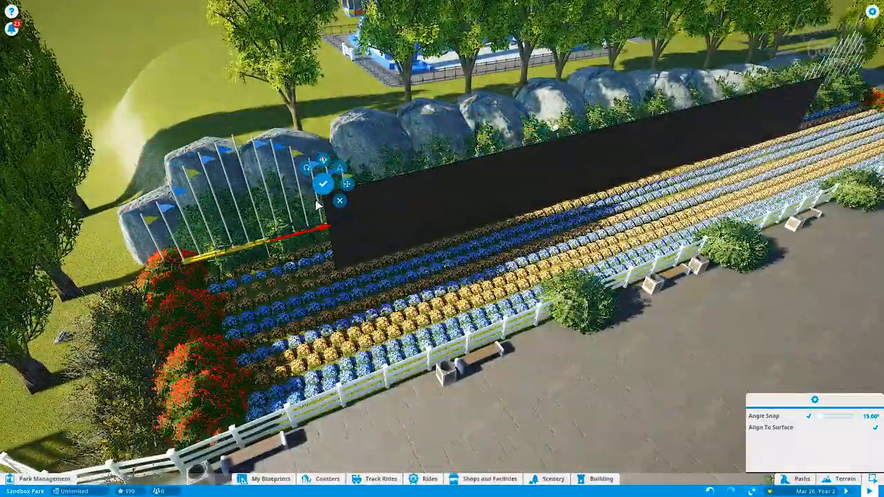
left_click(324, 182)
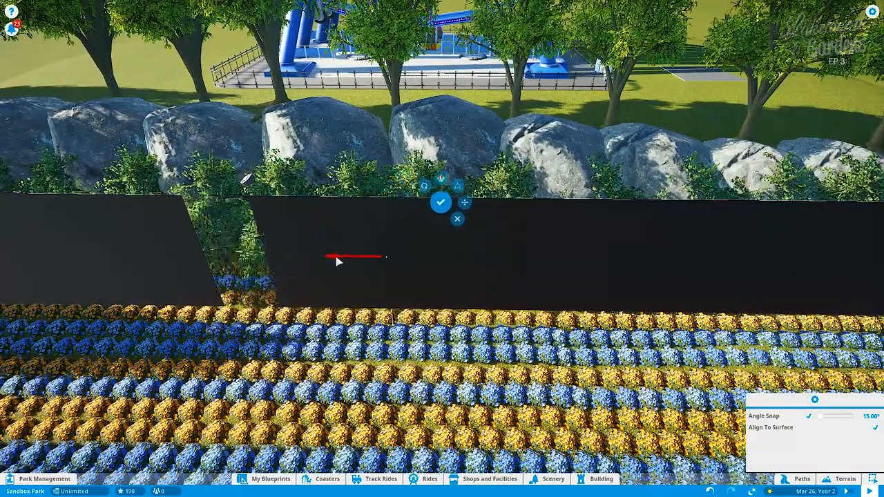
Confirm the next wall section and browse the Building wall pieces.
left_click(441, 201)
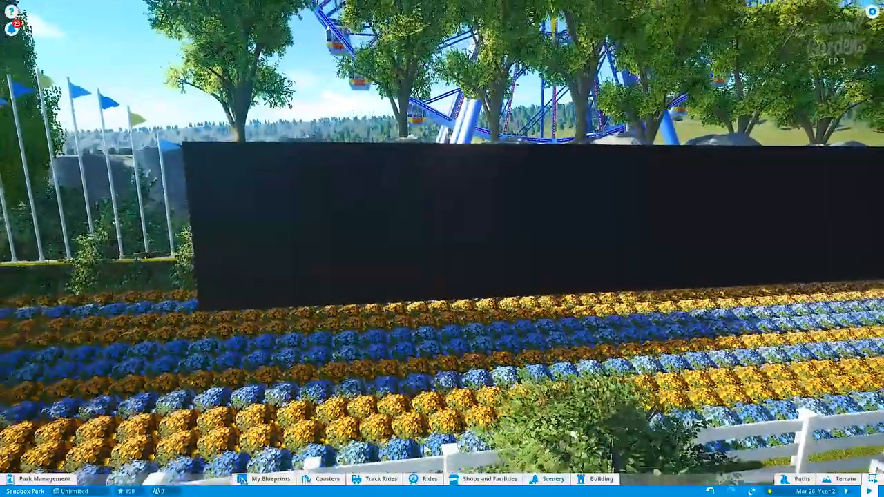
left_click(553, 478)
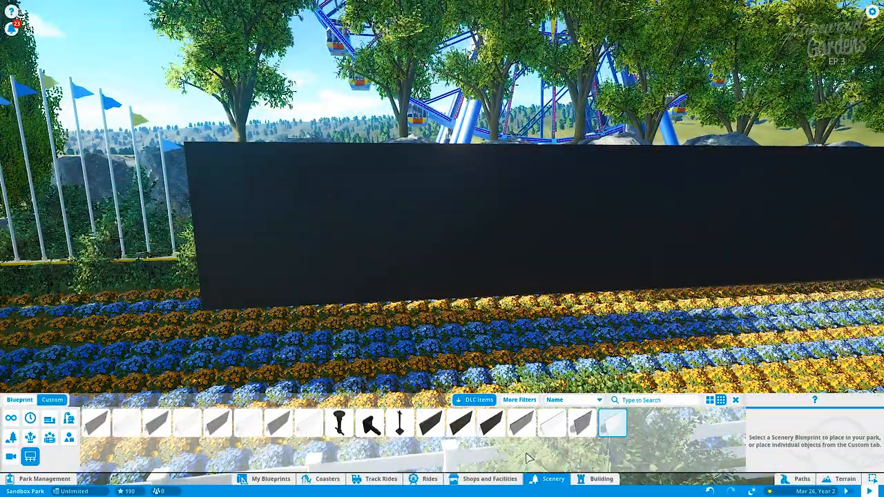
left_click(601, 478)
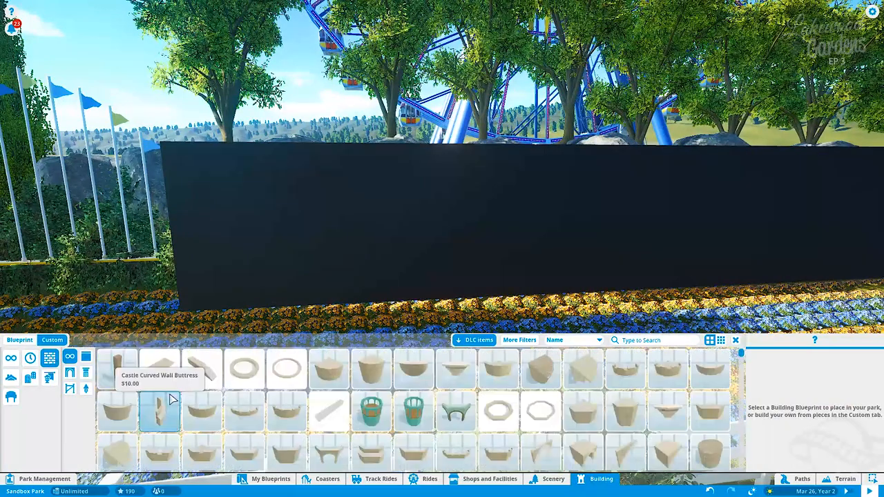
Try brick wall pieces of two lengths, then move on to the wooden wall set.
left_click(583, 402)
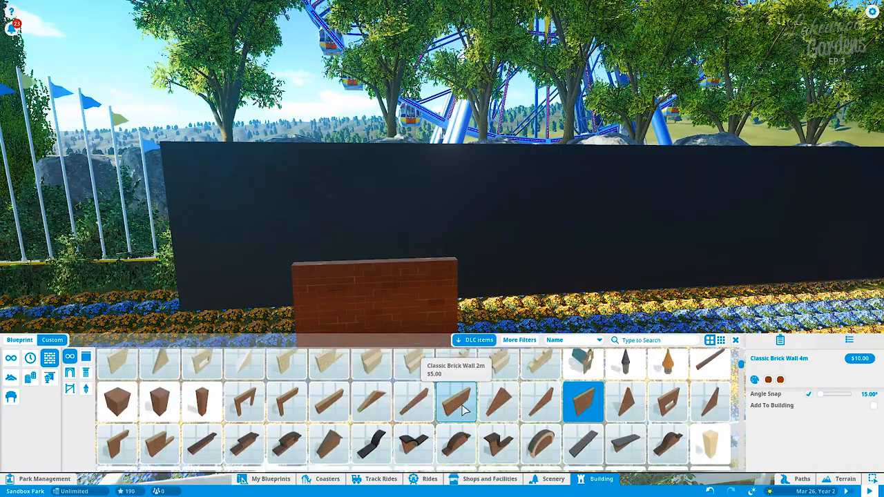
left_click(329, 401)
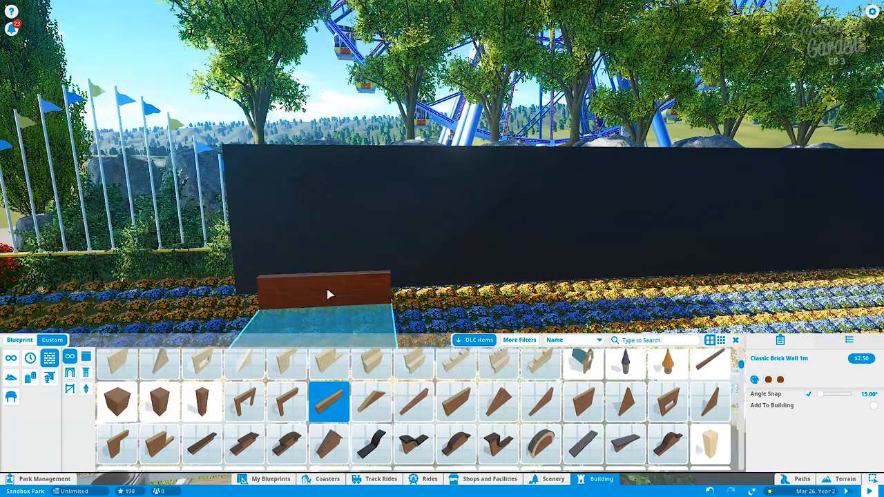
scroll("down", 3)
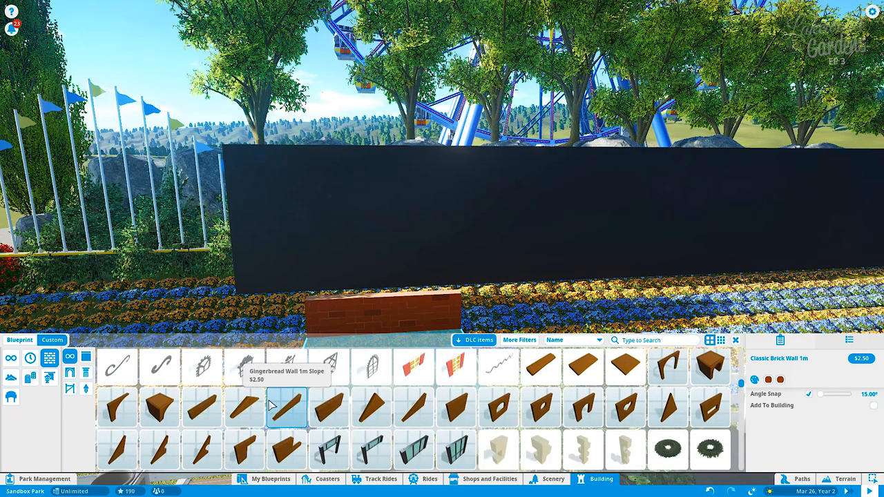
left_click(371, 412)
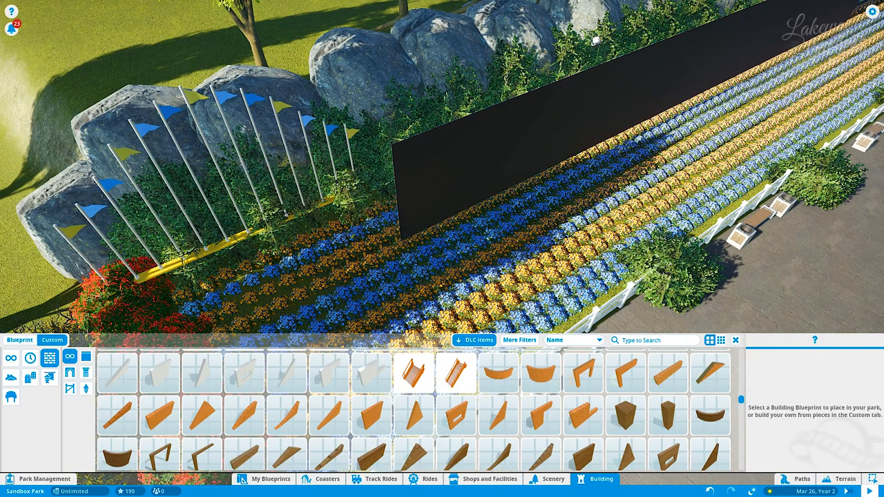
Build the wooden wall pieces along the screen wall's base and end post.
left_click(583, 454)
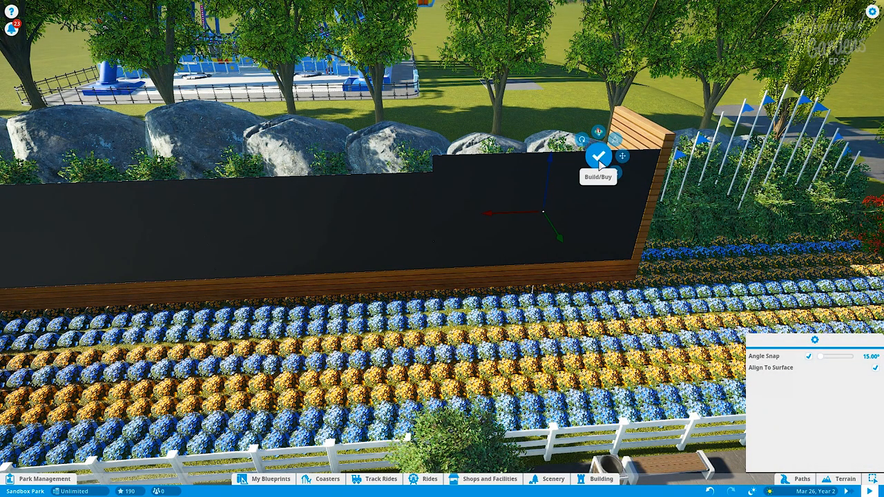
left_click(598, 158)
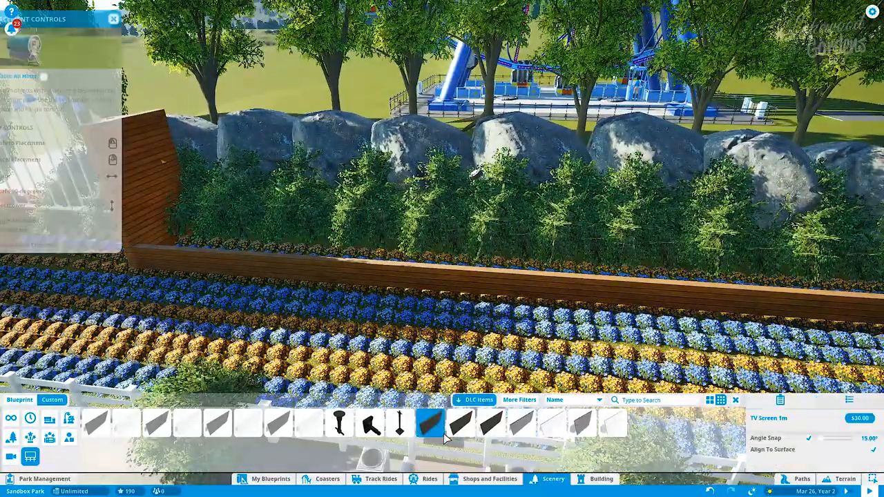
Fill the wooden frame with Projection Screen 6m - Lit added to the building.
left_click(218, 422)
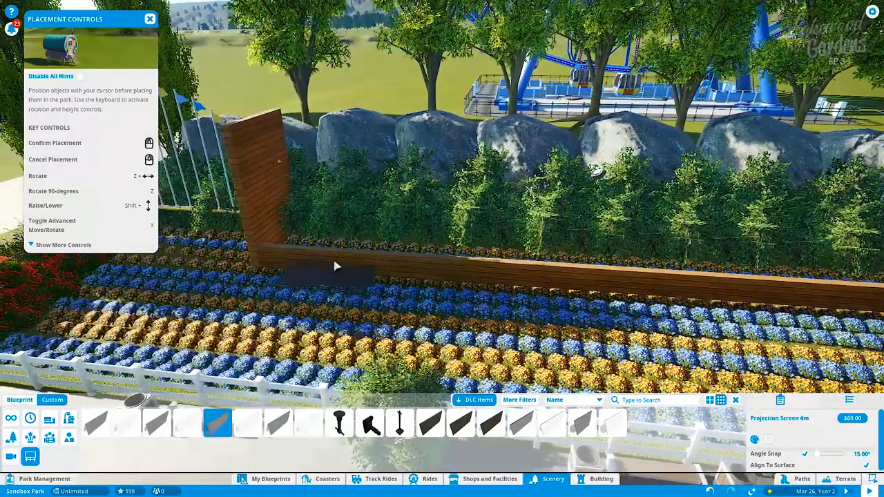
left_click(127, 423)
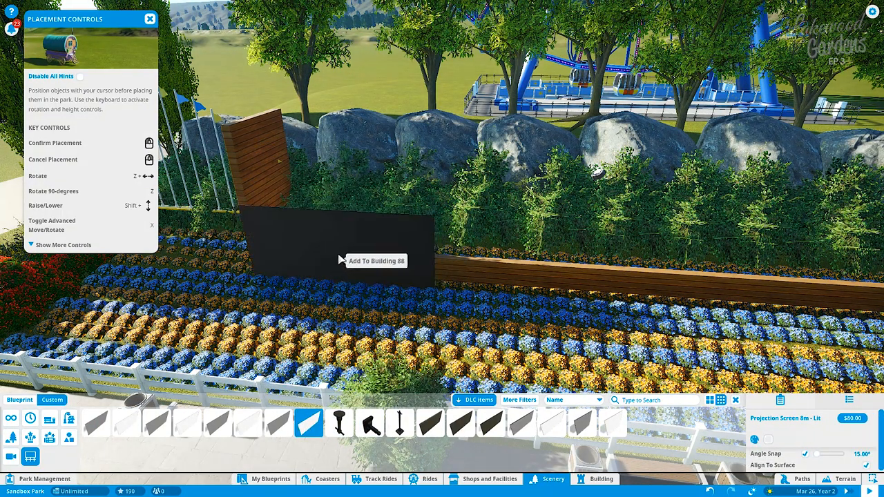
left_click(376, 261)
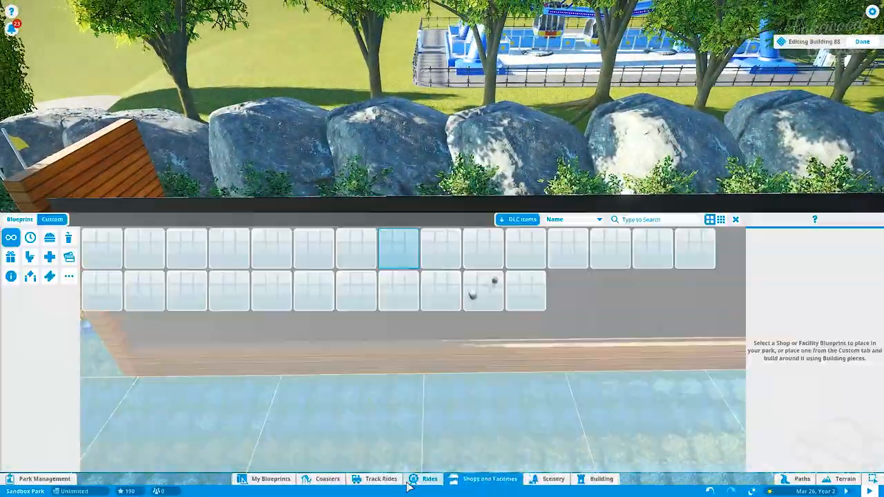
Try a wooden roof piece and a wooden deck piece for the wall top, discarding both.
left_click(601, 478)
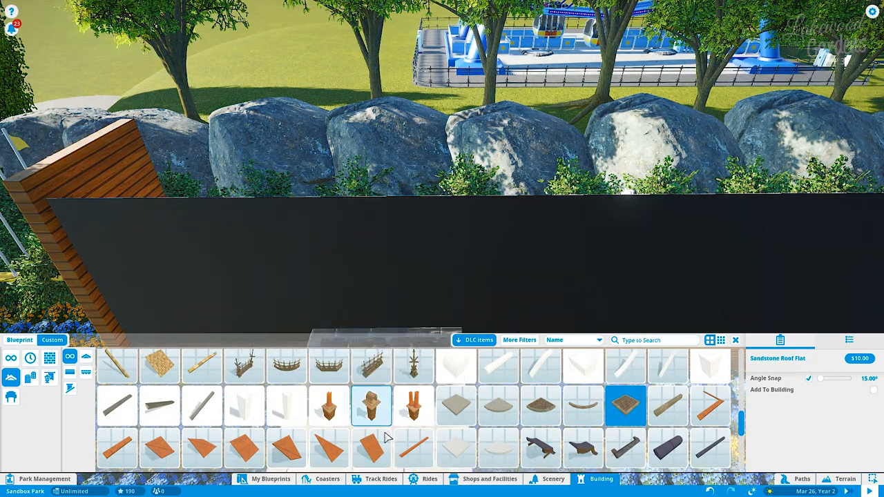
left_click(201, 450)
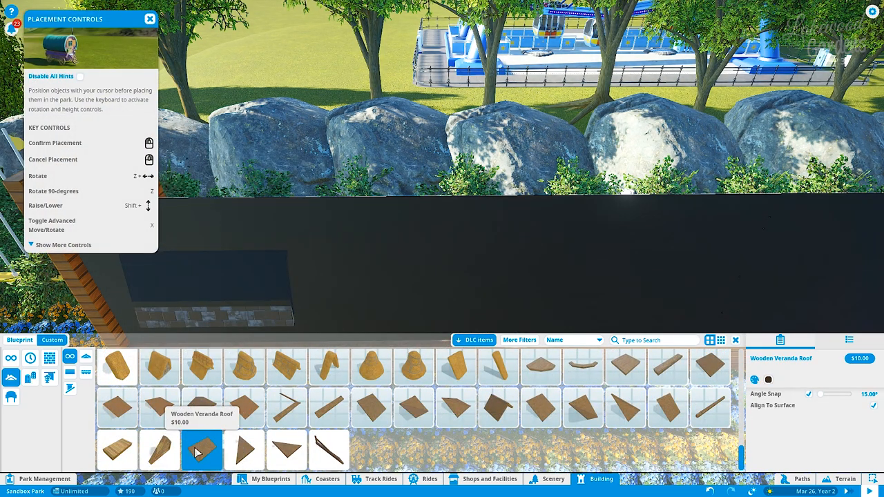
left_click(117, 450)
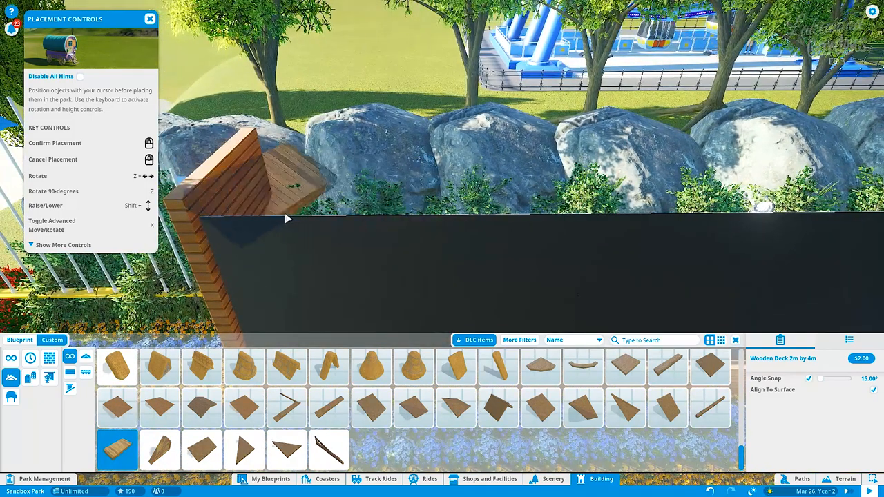
left_click(202, 450)
type("wood")
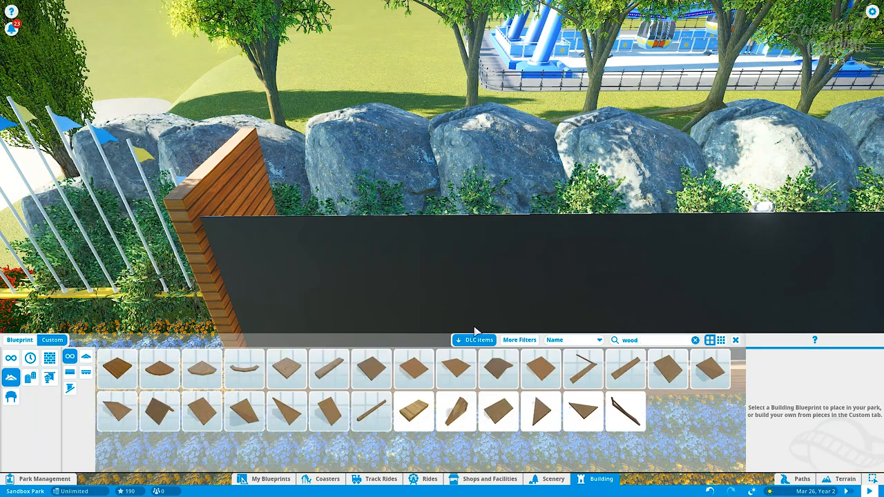
Cap the screen wall with flat Wood Platform pieces along its top.
left_click(288, 369)
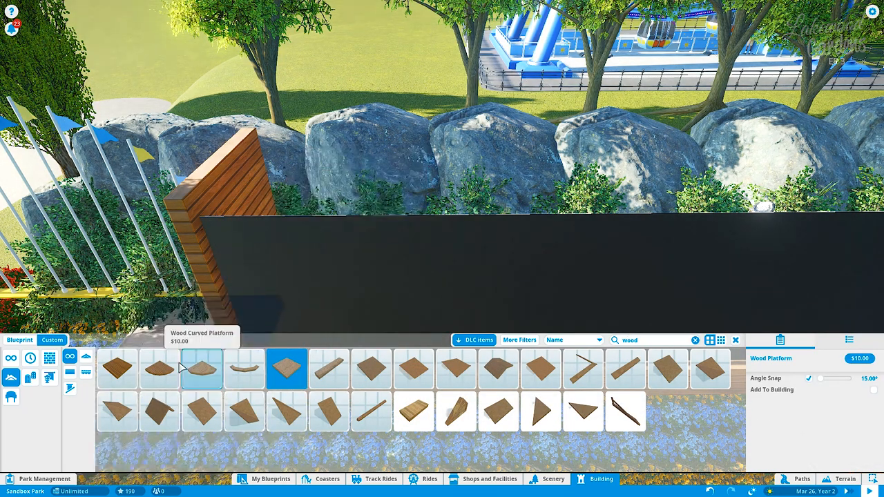
left_click(116, 367)
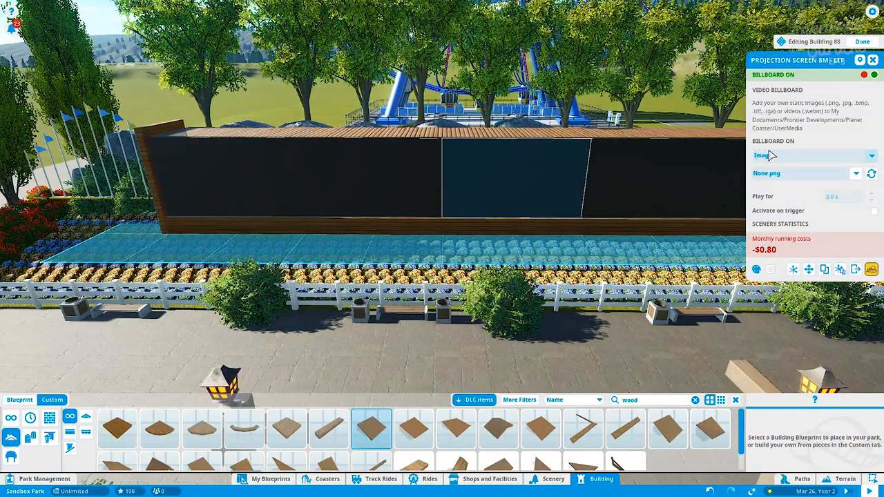
Set the screen's Billboard On to Movie playing Main Park Welcome Left.webm and dismiss the Options menu.
left_click(812, 155)
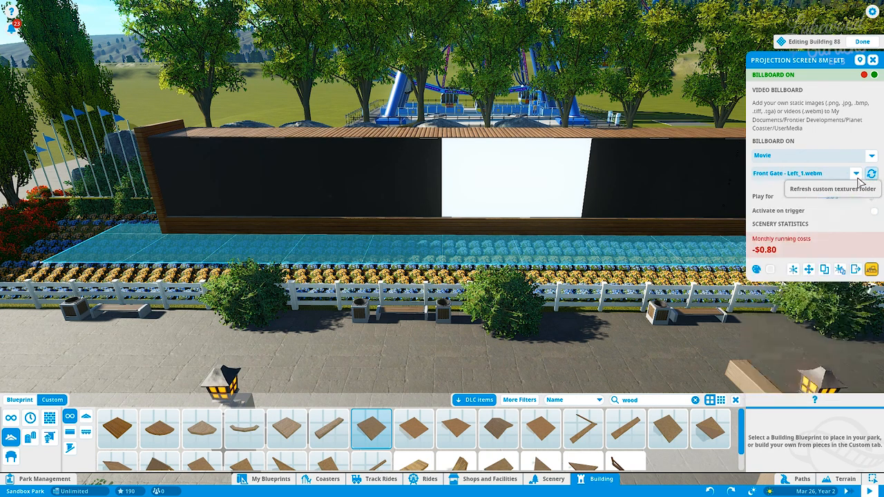
key("Escape")
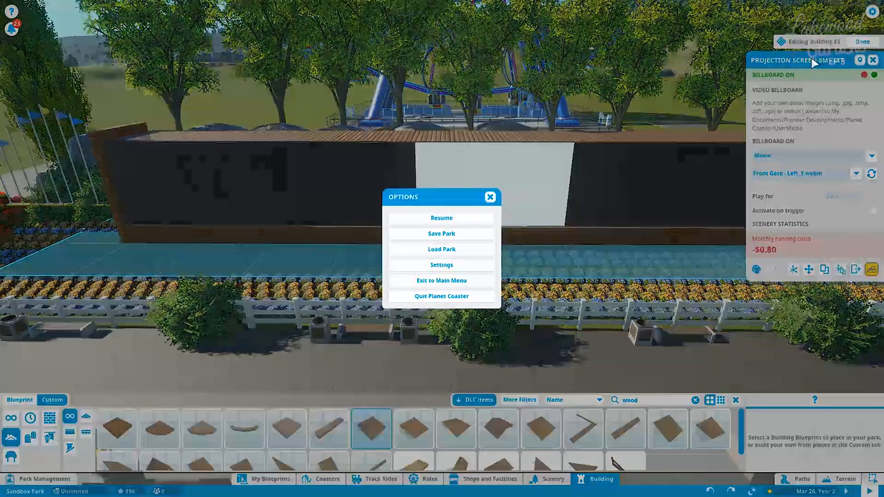
left_click(443, 233)
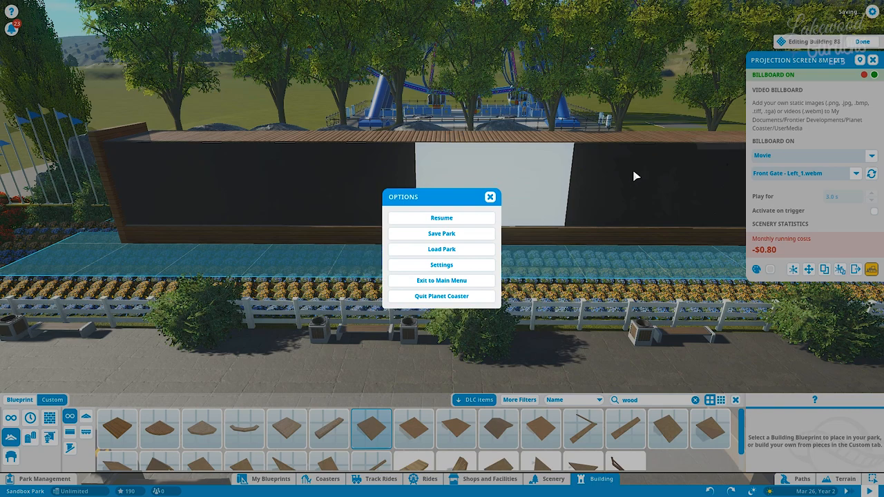
left_click(442, 219)
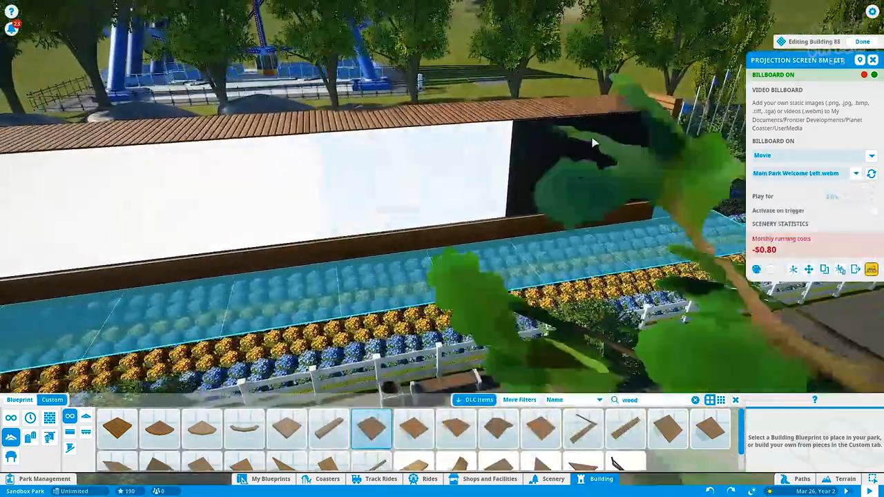
Show Lakewood-MainScreen1.jpg on one outer screen and the black-background logo on the other.
left_click(855, 174)
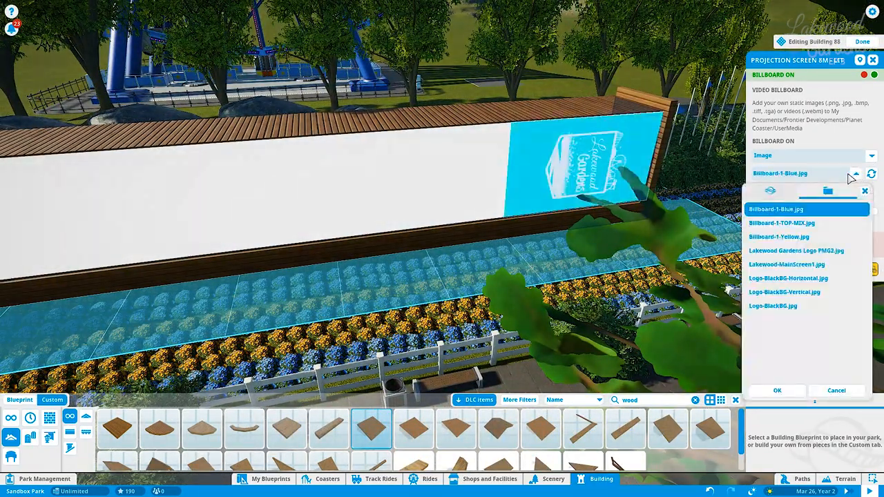
left_click(796, 251)
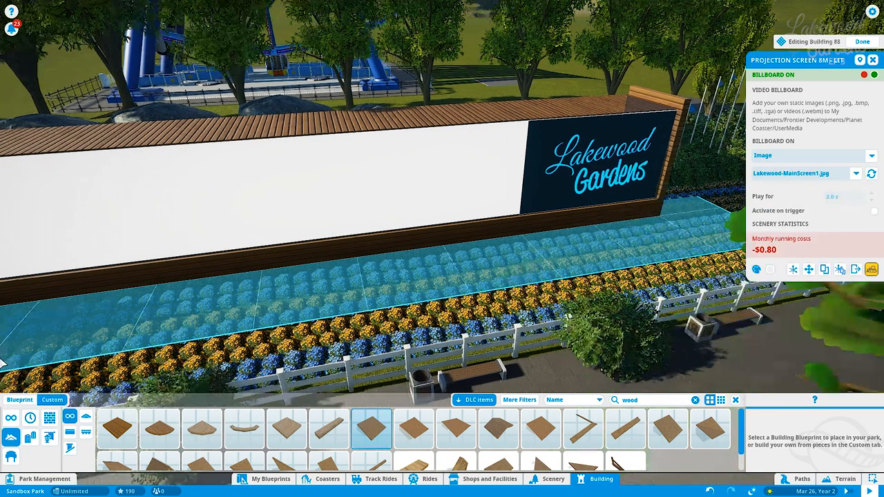
left_click(857, 174)
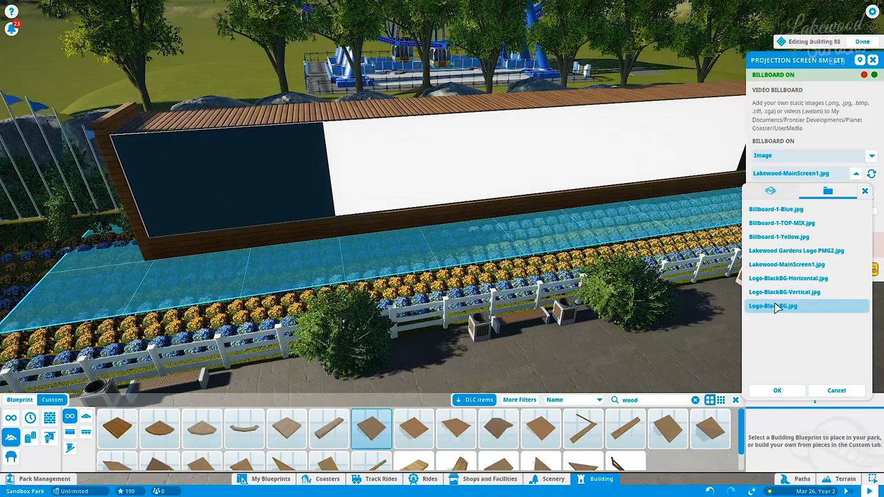
left_click(787, 264)
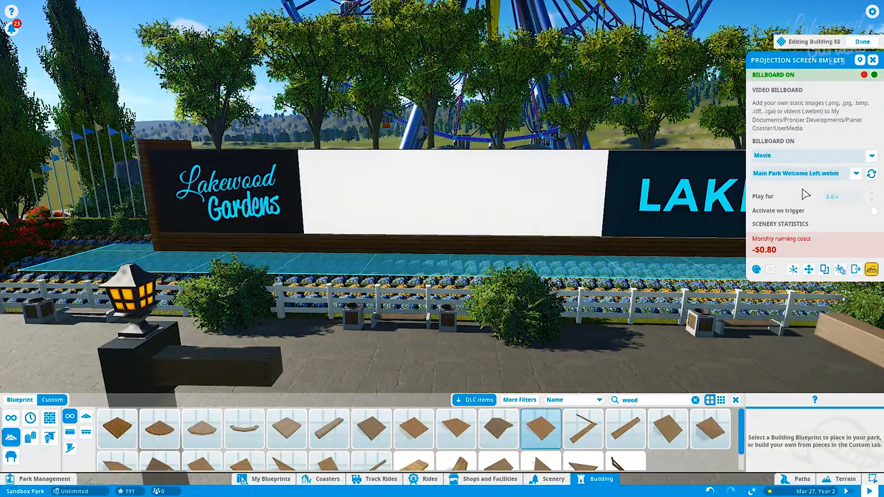
Play the middle screen's welcome video and list the available movie clips.
left_click(862, 41)
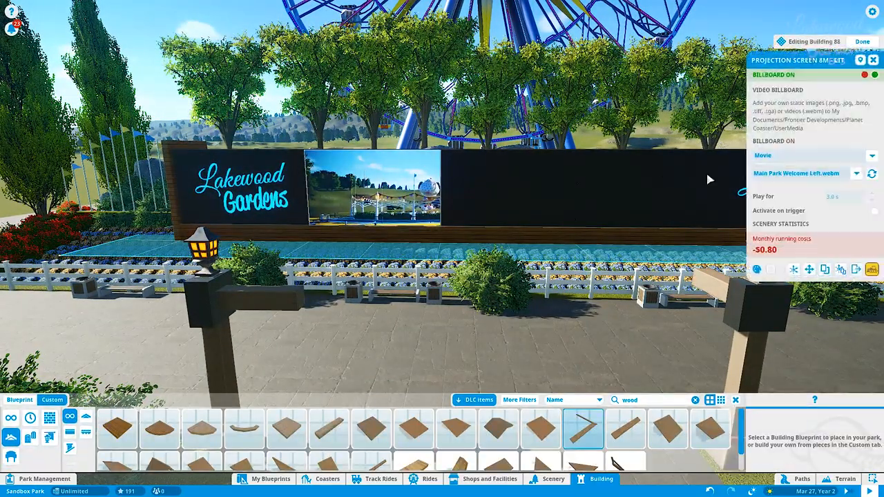
left_click(857, 174)
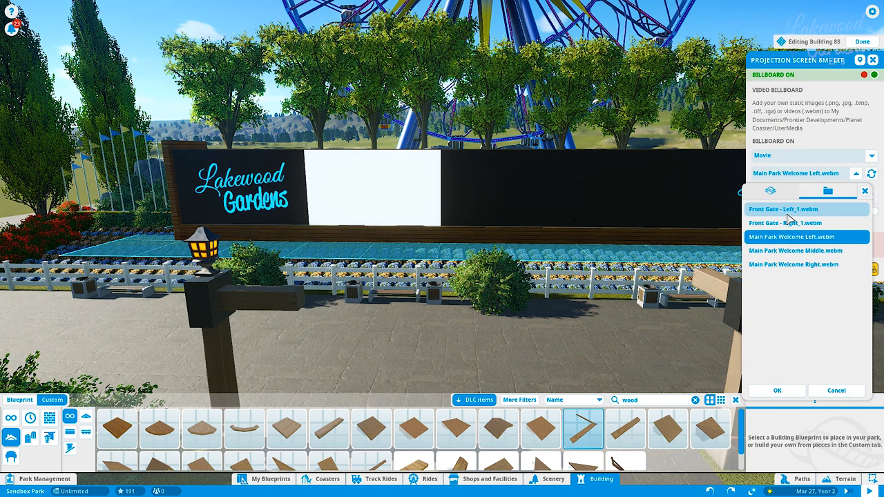